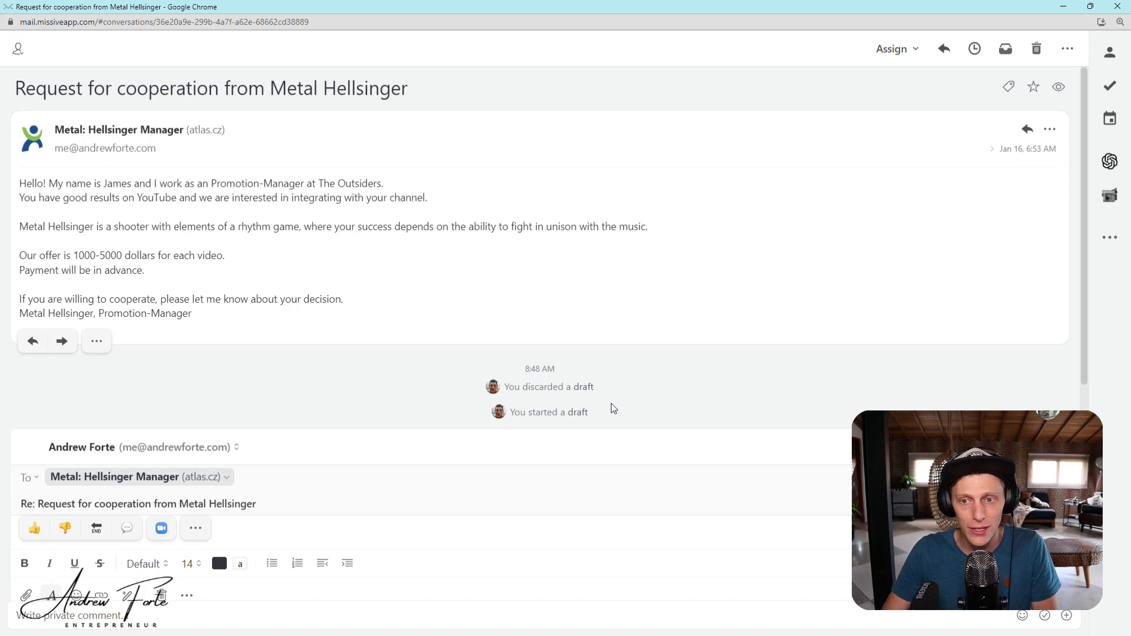
{"action": "mouse_move", "coordinate": [245, 402]}
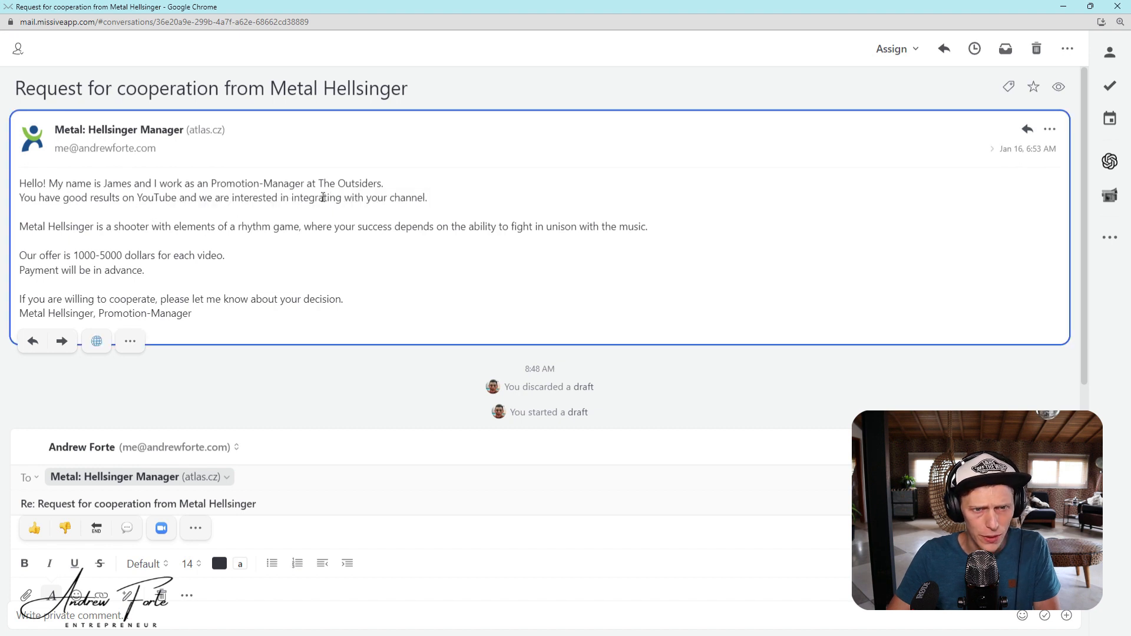
- Generate an AI reply politely declining James's cooperation offer from The Outsiders
{"action": "double_click", "coordinate": [359, 184]}
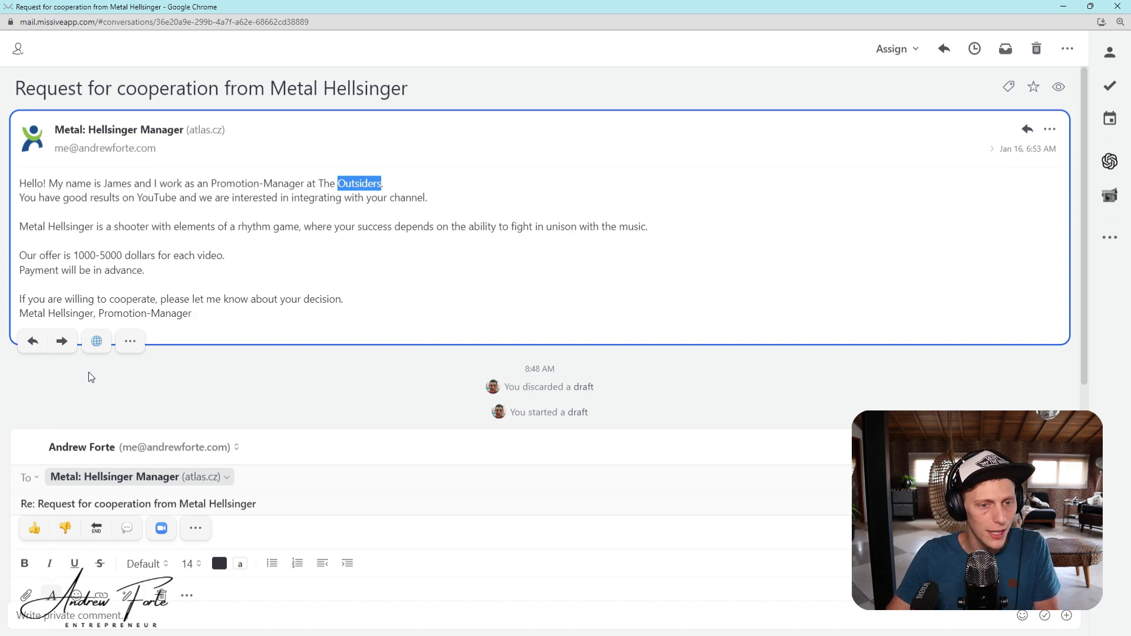
{"action": "scroll", "scroll_direction": "down", "scroll_amount": 3}
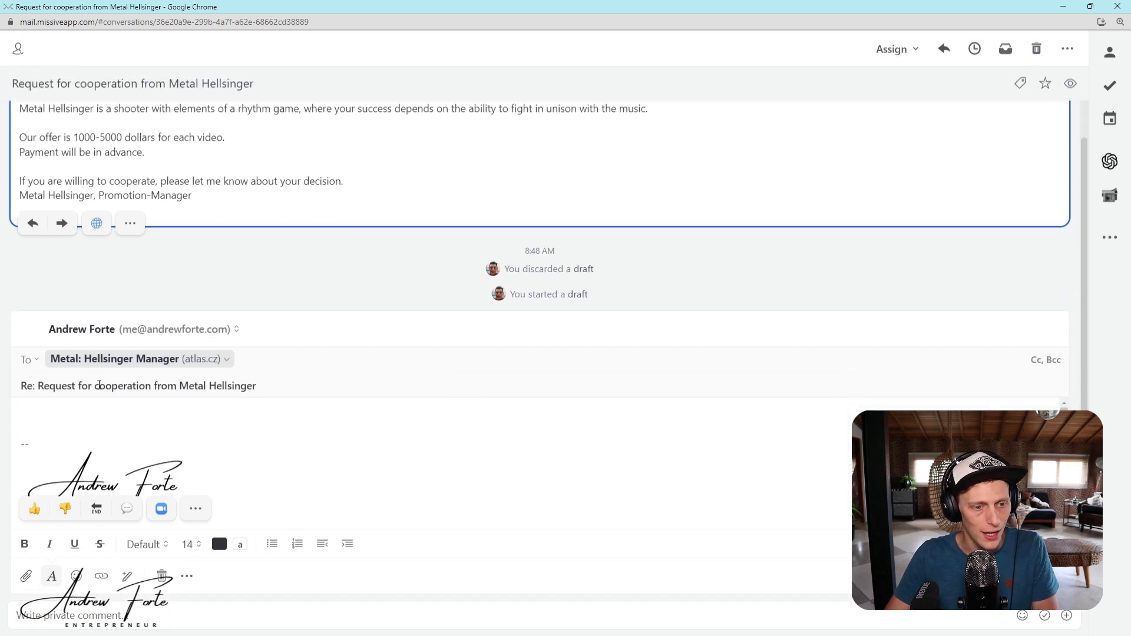
{"action": "scroll", "scroll_direction": "down", "scroll_amount": 3}
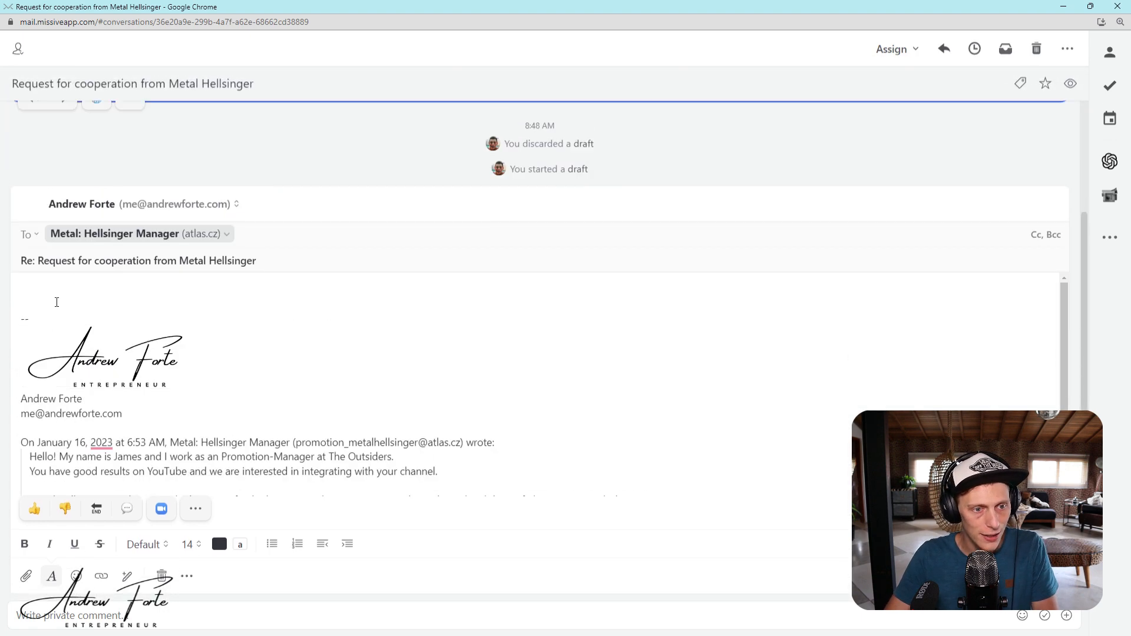
{"action": "mouse_move", "coordinate": [34, 509]}
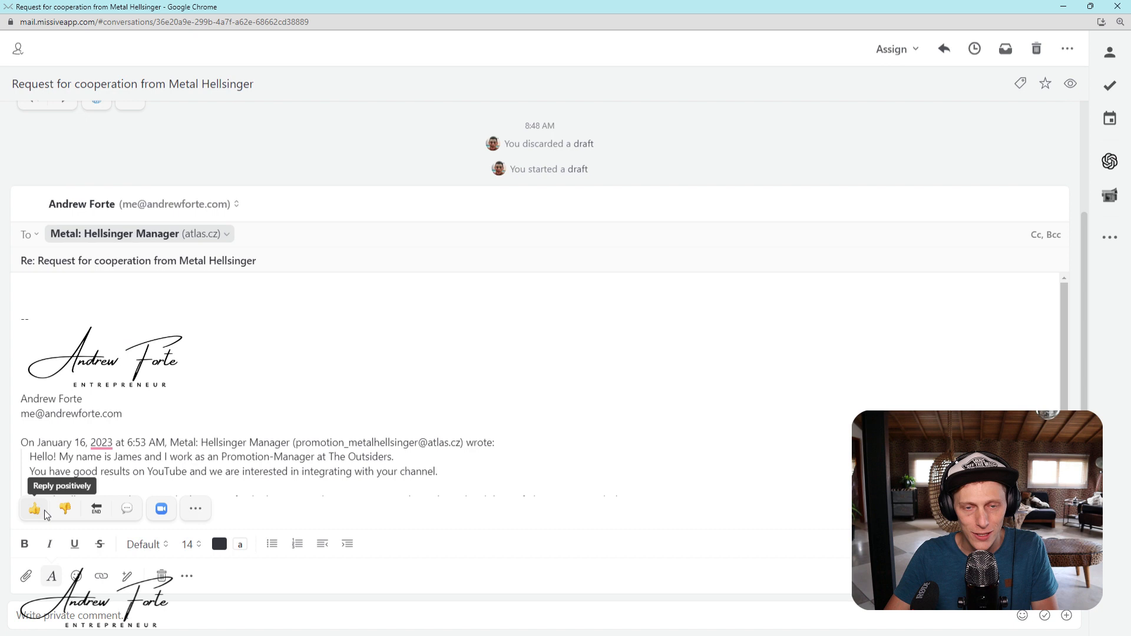
{"action": "mouse_move", "coordinate": [65, 509]}
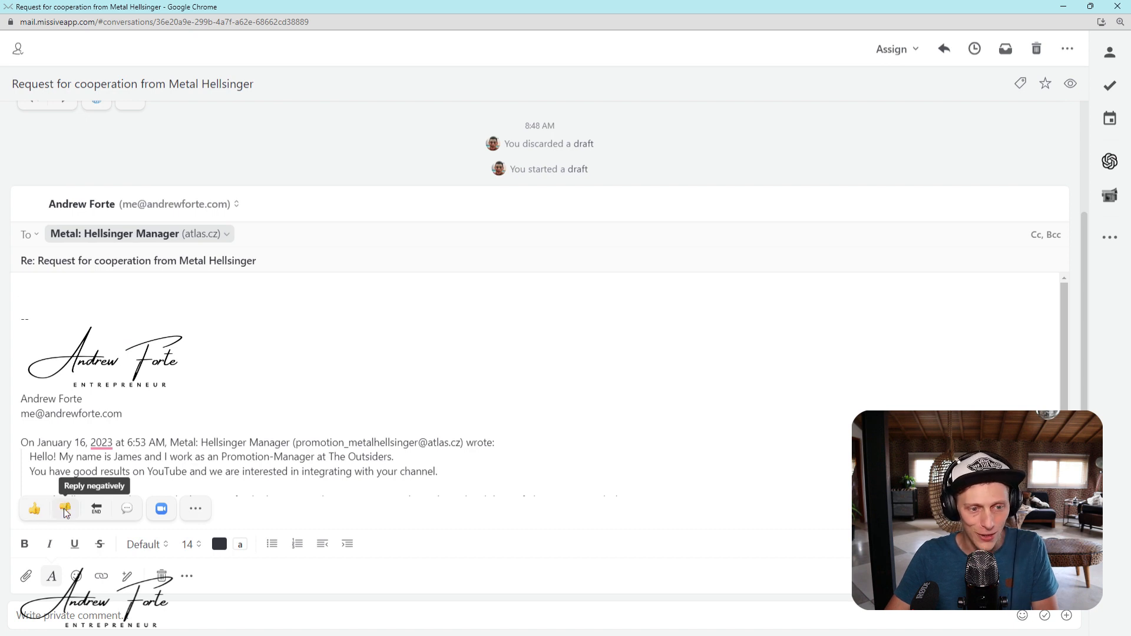
{"action": "mouse_move", "coordinate": [33, 509]}
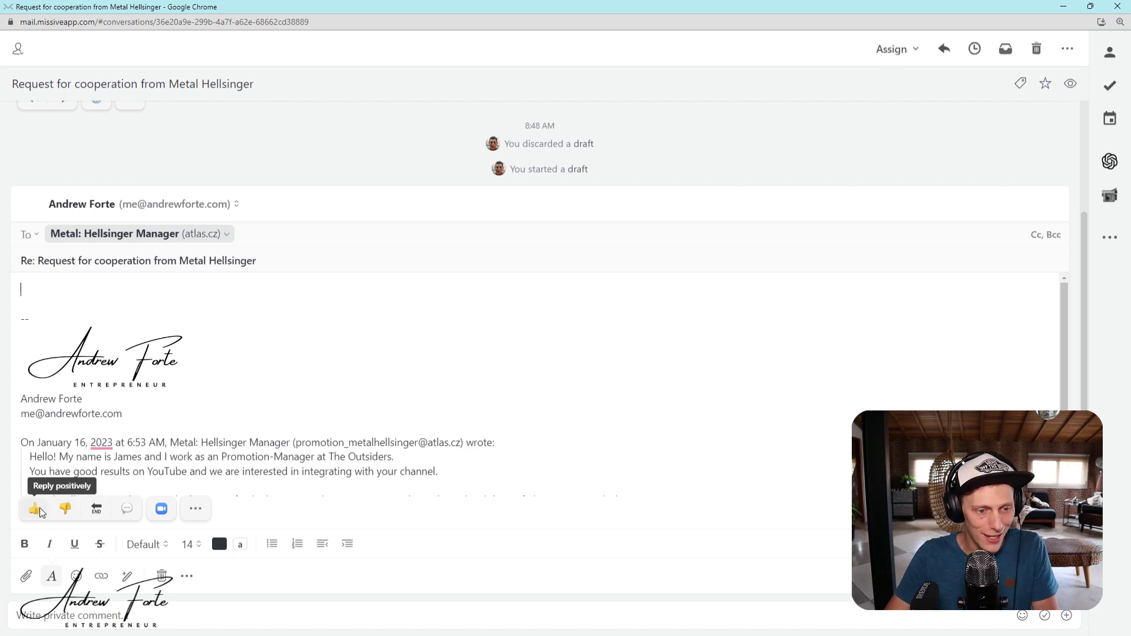
{"action": "mouse_move", "coordinate": [64, 509]}
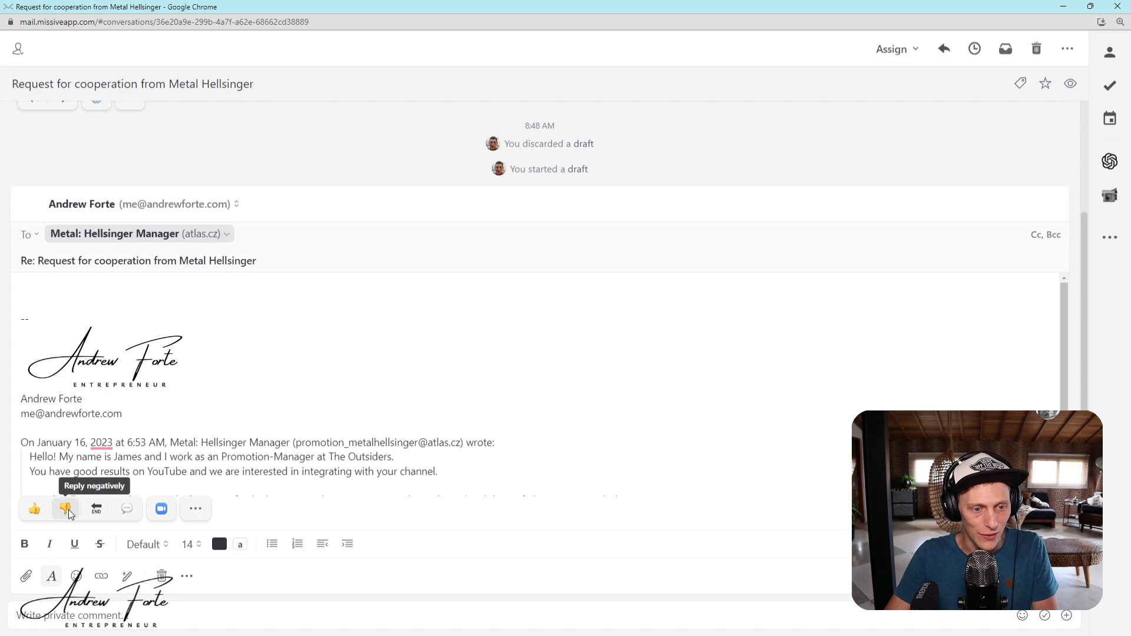
{"action": "left_click", "coordinate": [66, 509]}
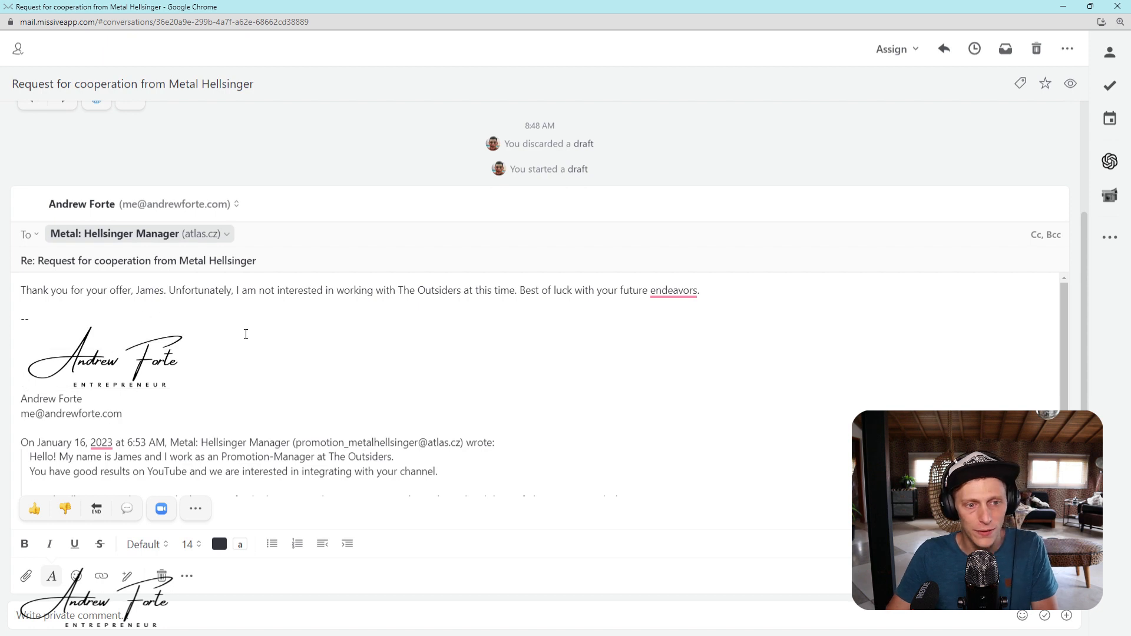
{"action": "mouse_move", "coordinate": [349, 346]}
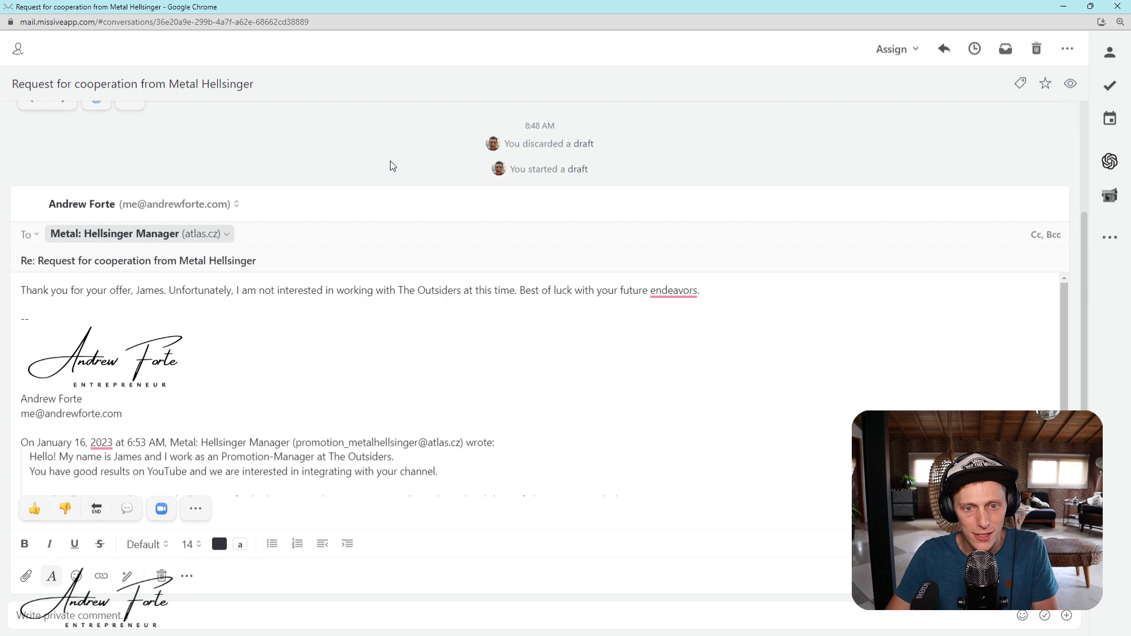
- Scroll back up to James's Metal Hellsinger offer above the reply draft
{"action": "scroll", "scroll_direction": "up", "scroll_amount": 3}
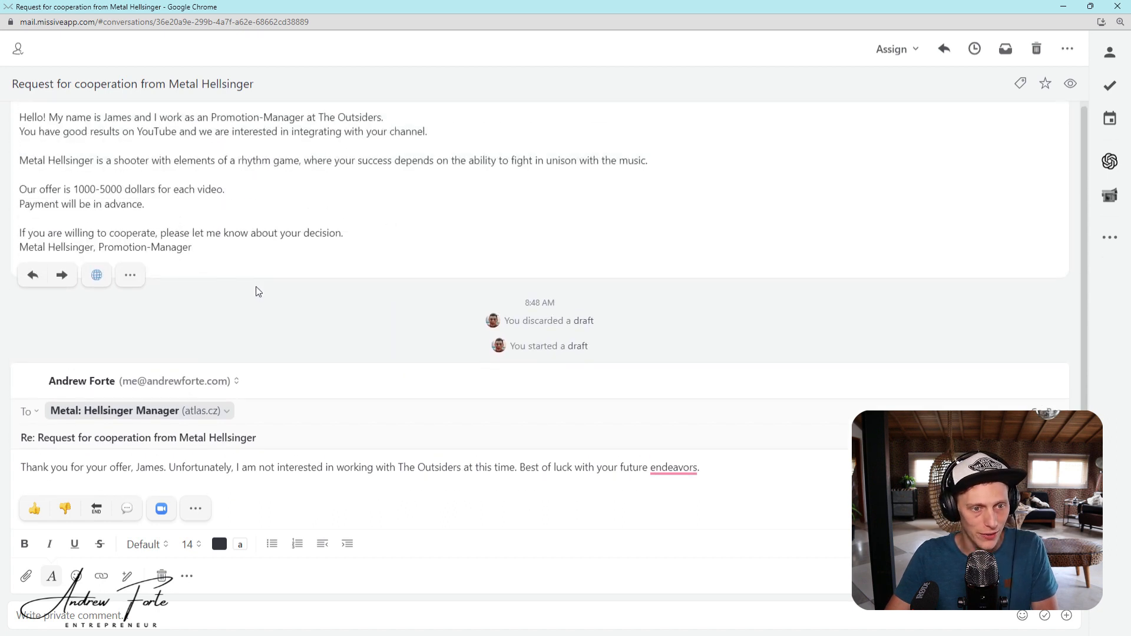
{"action": "scroll", "scroll_direction": "up", "scroll_amount": 3}
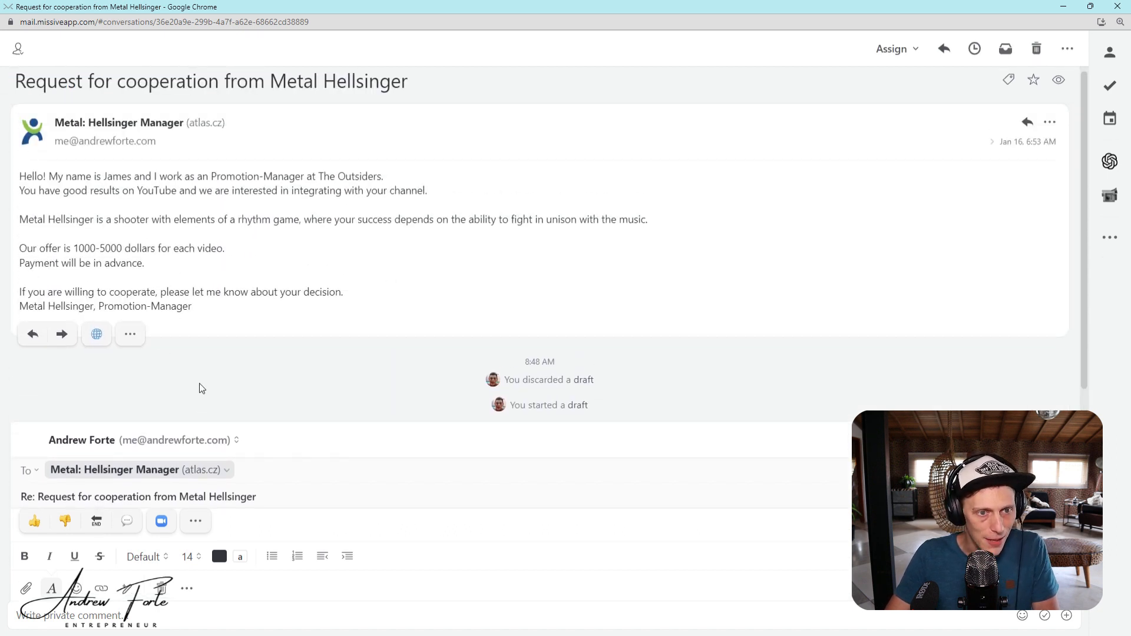
{"action": "mouse_move", "coordinate": [348, 287]}
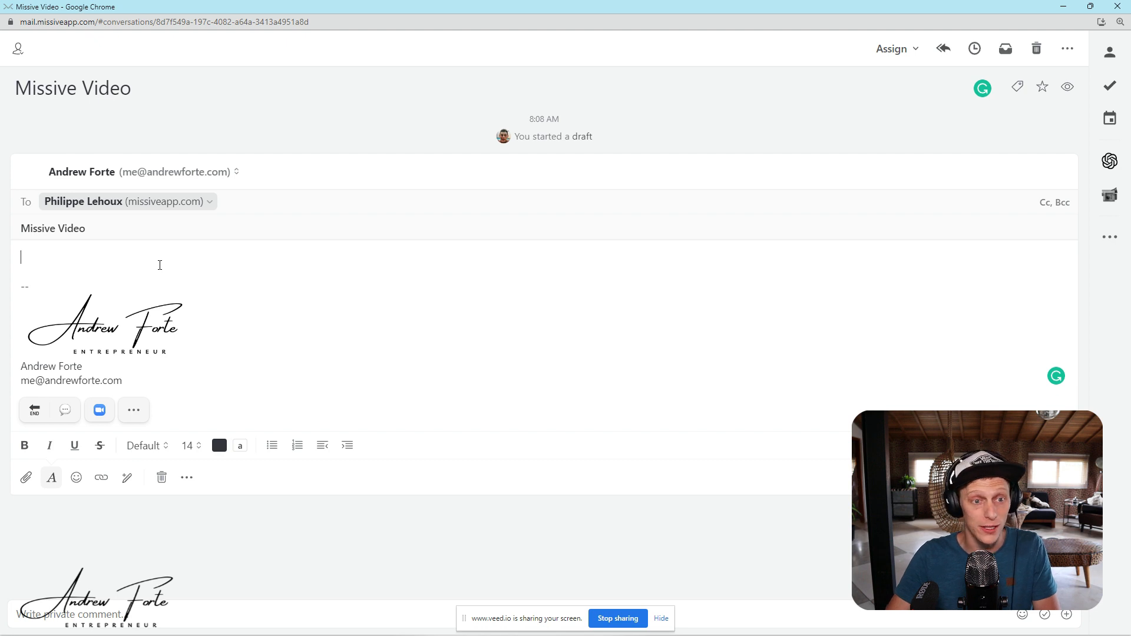
{"action": "mouse_move", "coordinate": [140, 262]}
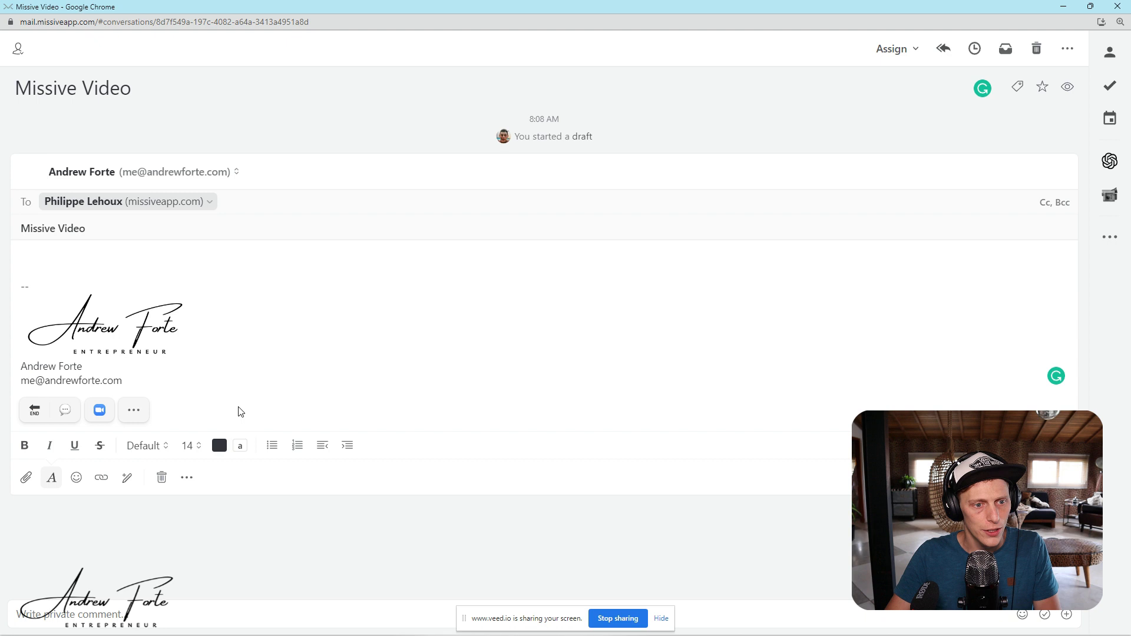
{"action": "mouse_move", "coordinate": [65, 410]}
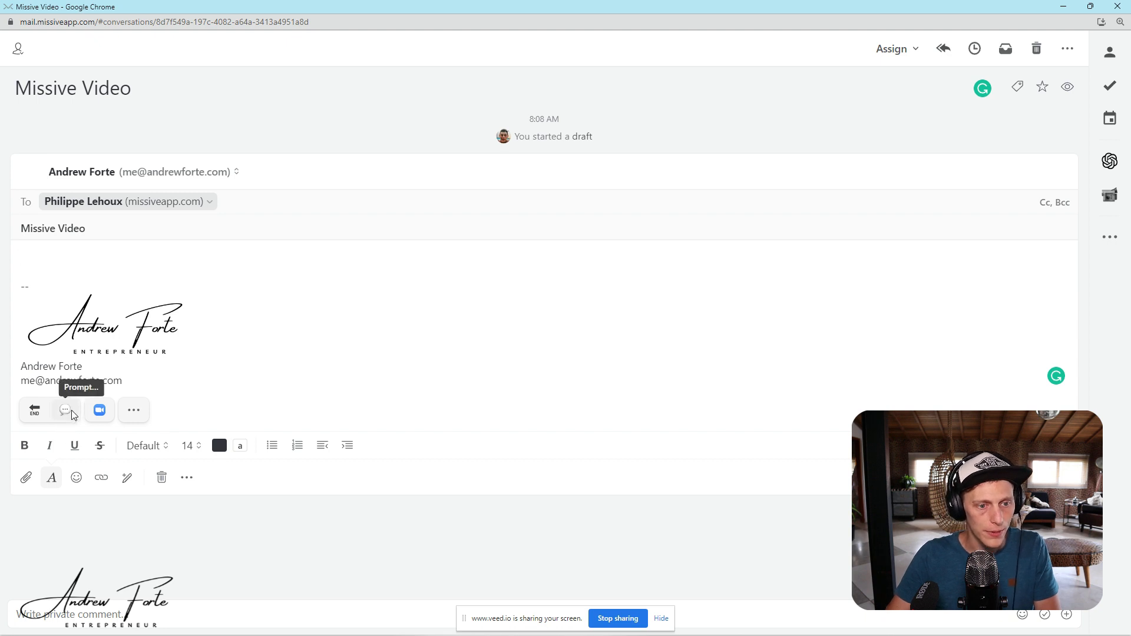
- Bring up the AI Prompt window over the Missive Video draft to Philippe
{"action": "left_click", "coordinate": [64, 410]}
{"action": "type", "text": "Compose an email about the video that"}
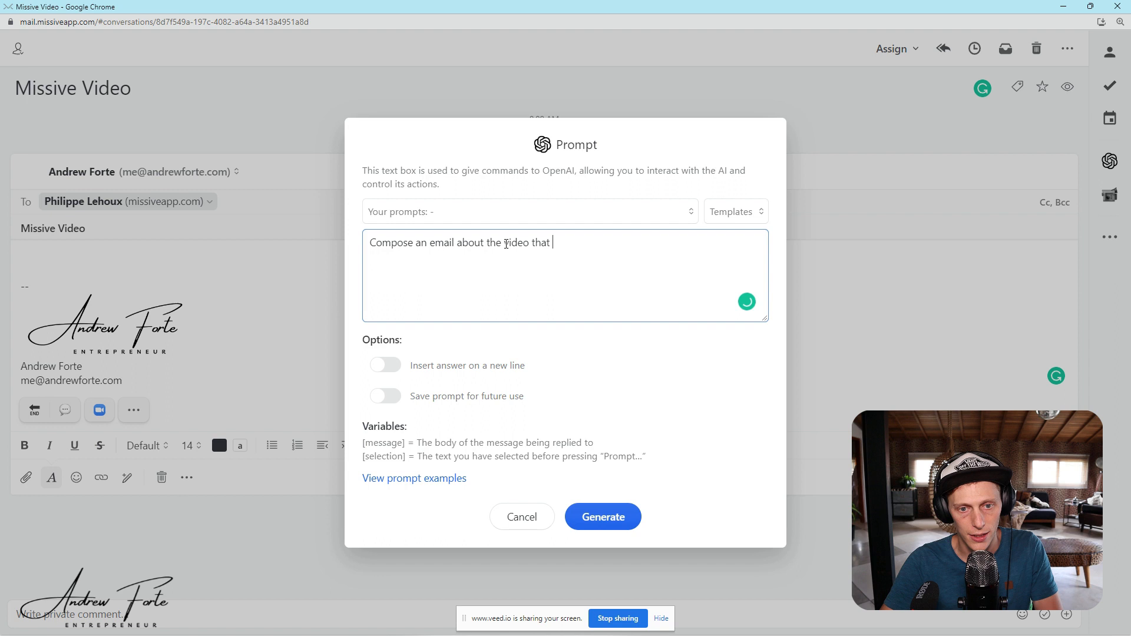
- Prompt the AI that the Missive video looks awesome and will be done by Wednesday, and generate the email
{"action": "type", "text": "i said i"}
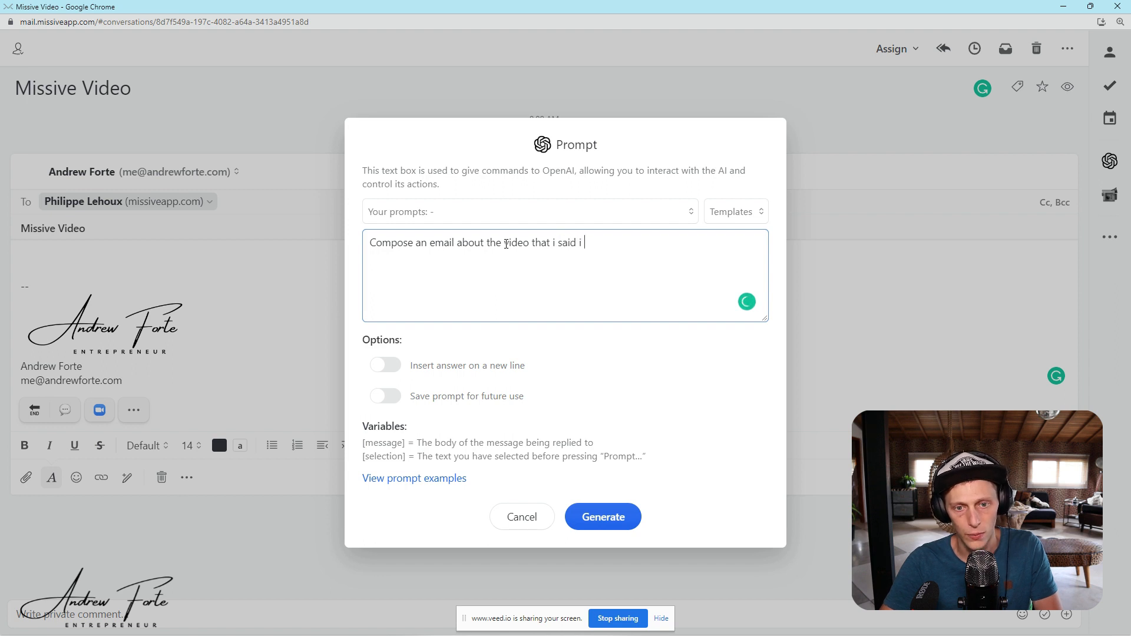
{"action": "type", "text": "would make f"}
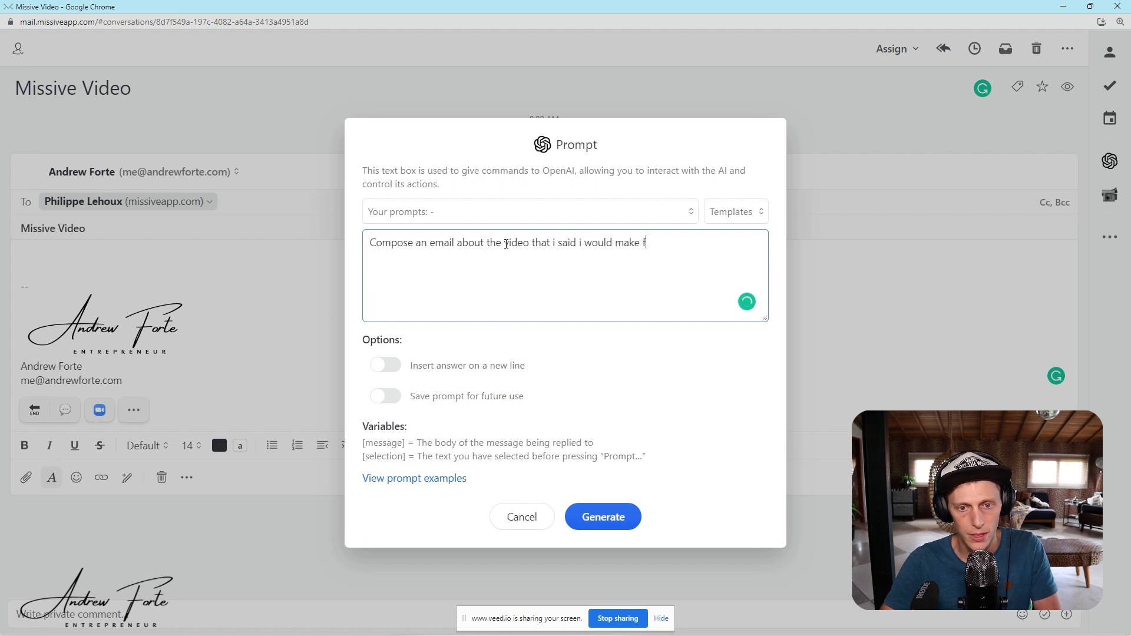
{"action": "type", "text": "or missive and that"}
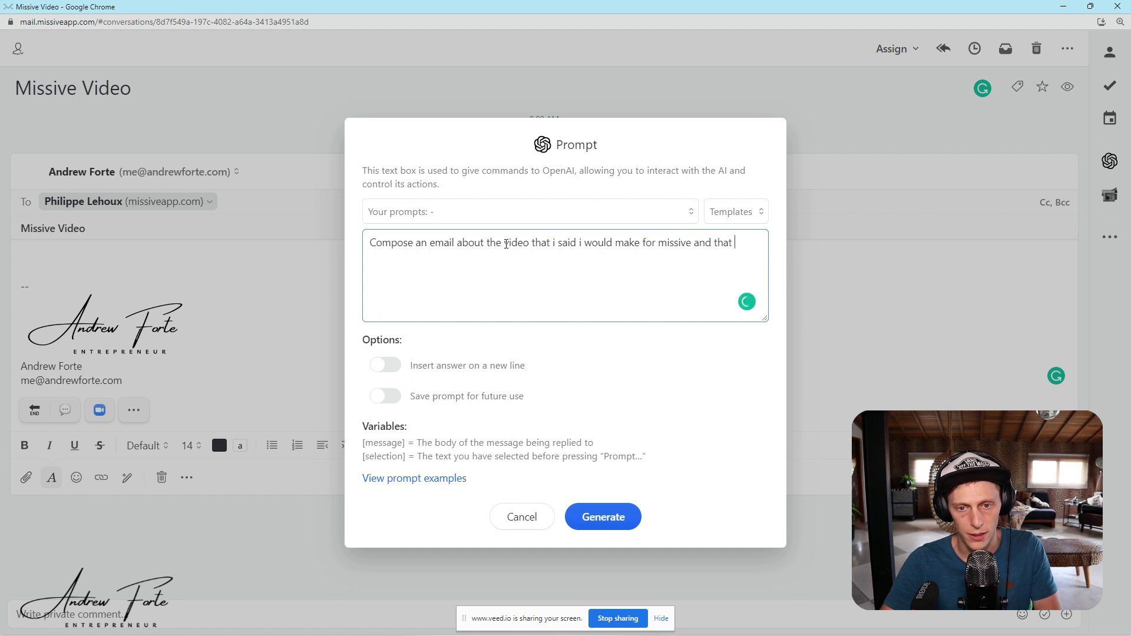
{"action": "type", "text": "it's lookin"}
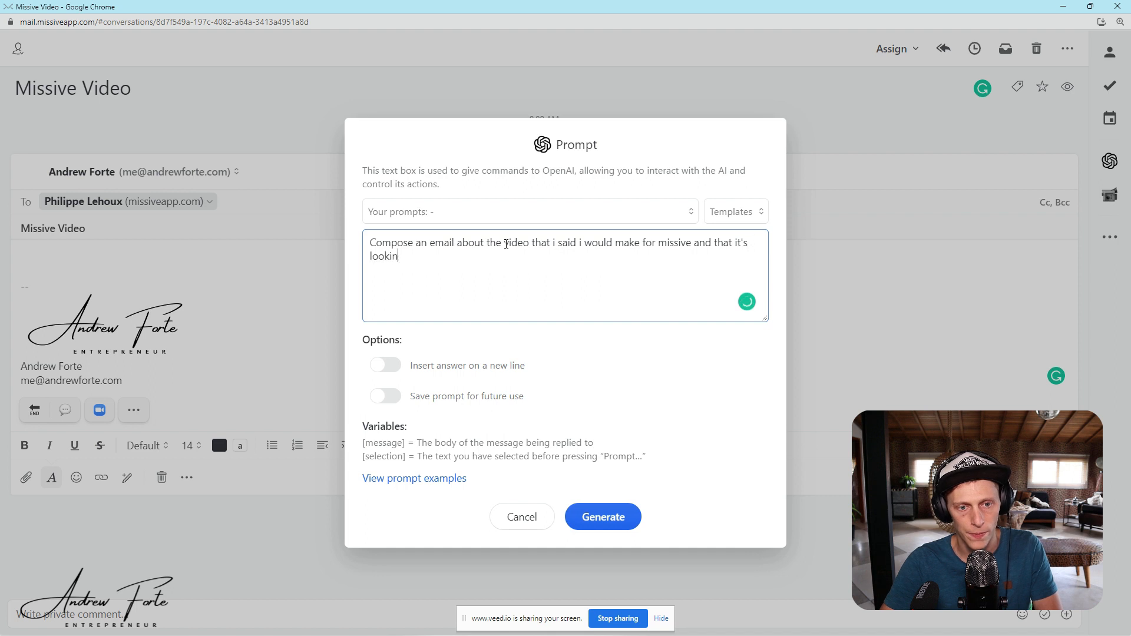
{"action": "type", "text": "g awesome and t"}
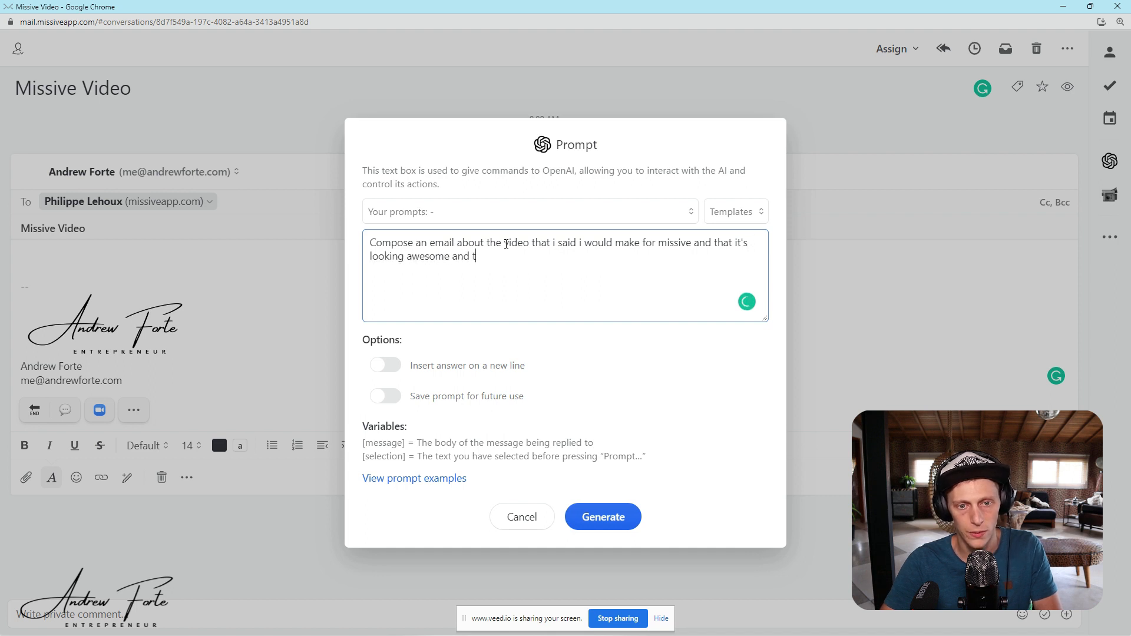
{"action": "type", "text": "hat it will be"}
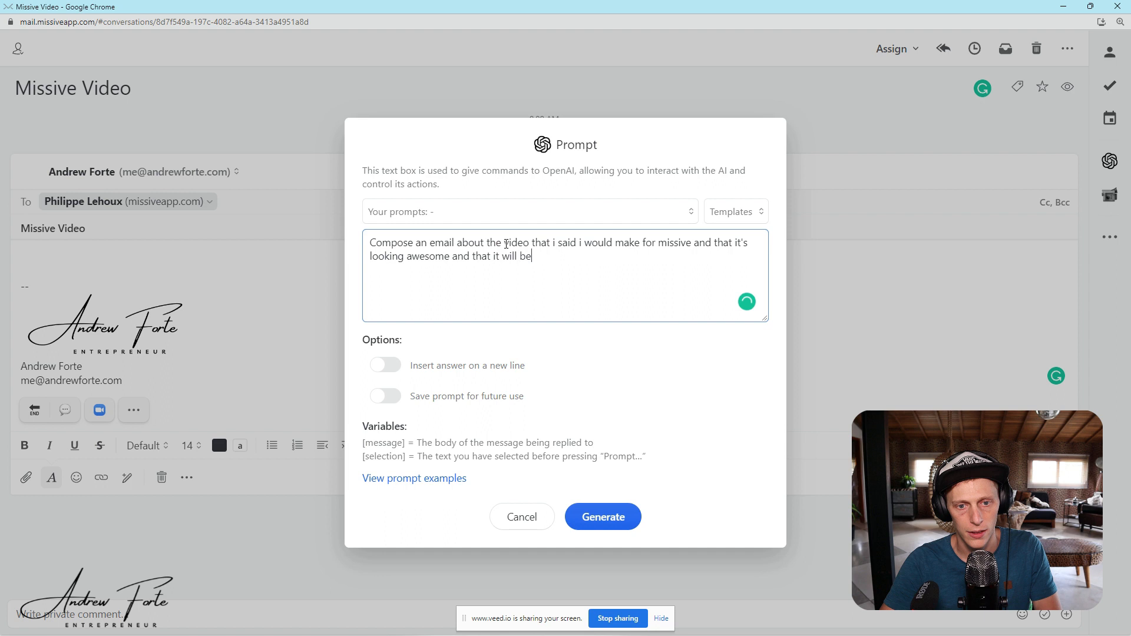
{"action": "type", "text": "done by we"}
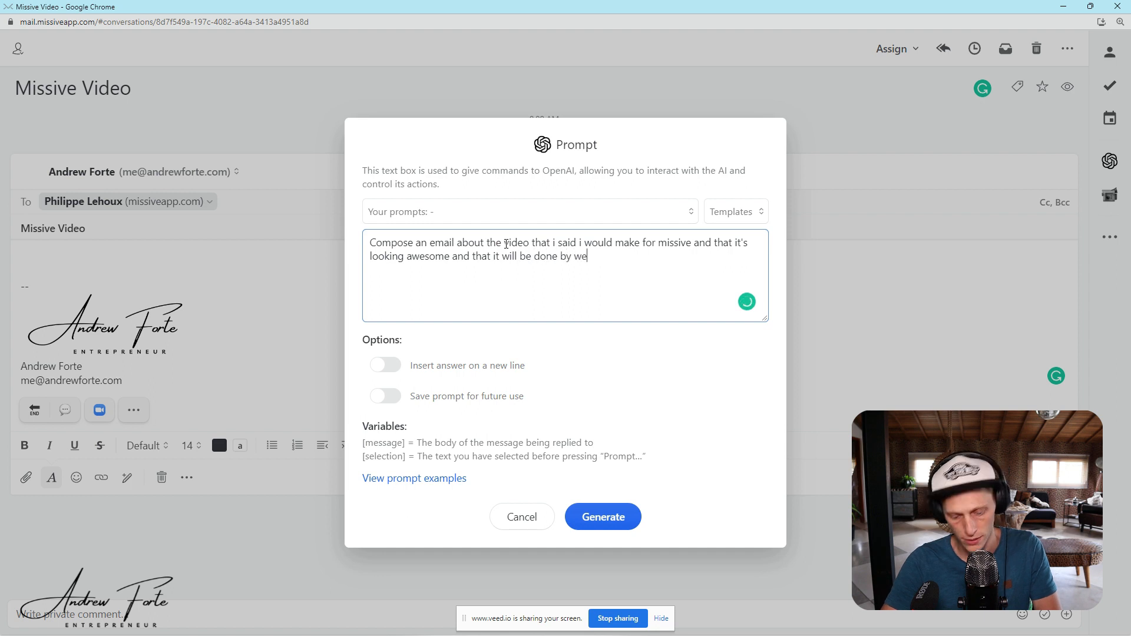
{"action": "type", "text": "dnesday"}
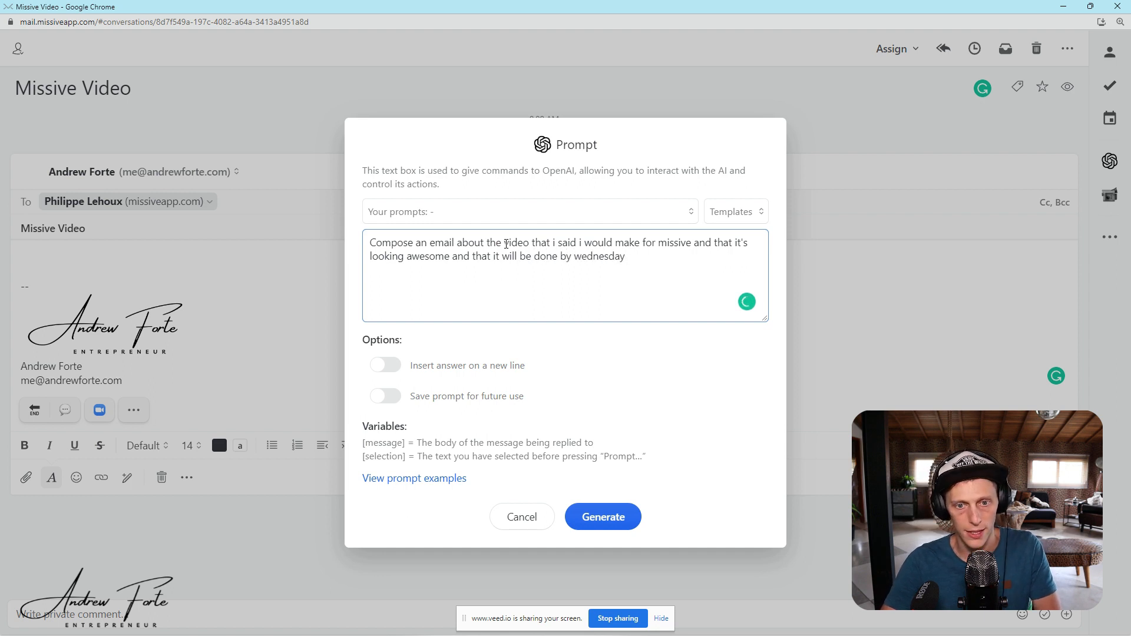
{"action": "type", "text": "."}
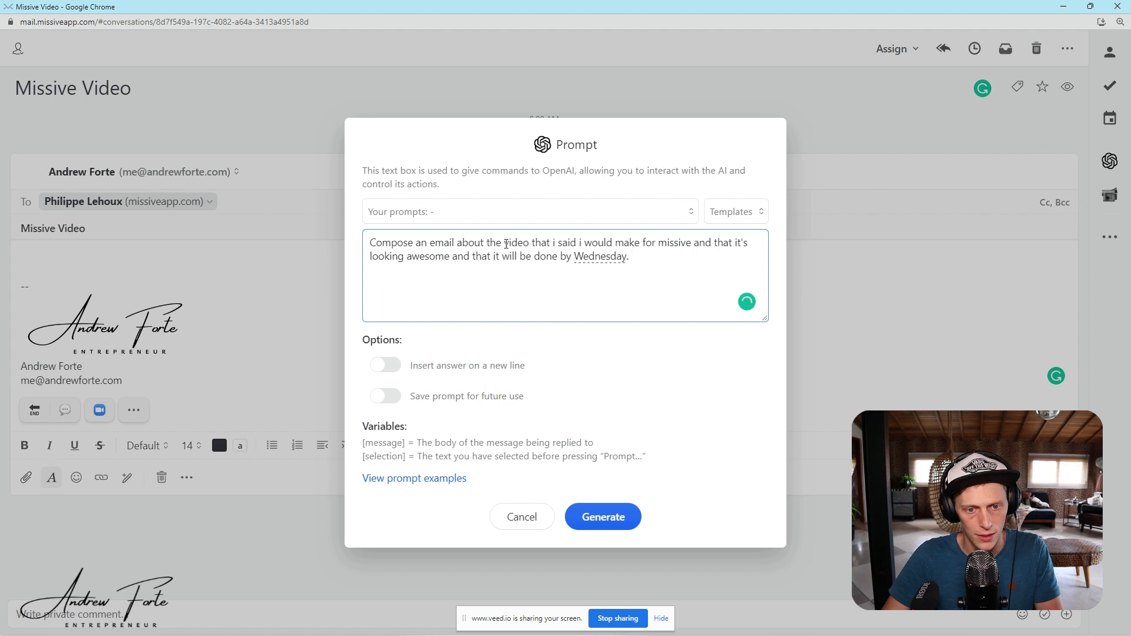
{"action": "mouse_move", "coordinate": [547, 390]}
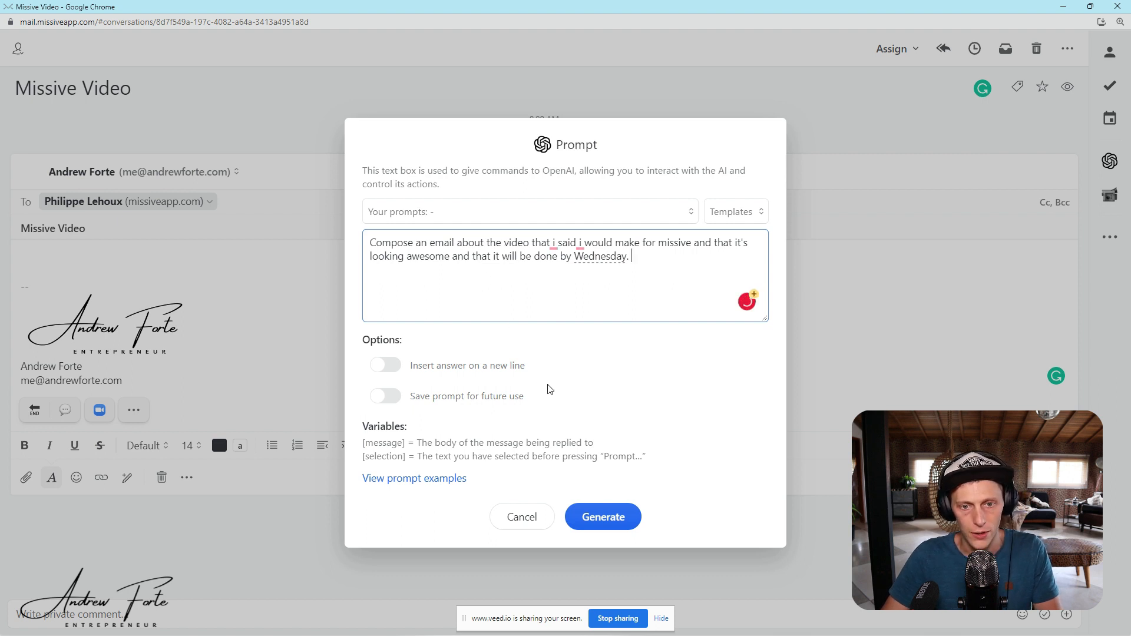
{"action": "left_click", "coordinate": [602, 516]}
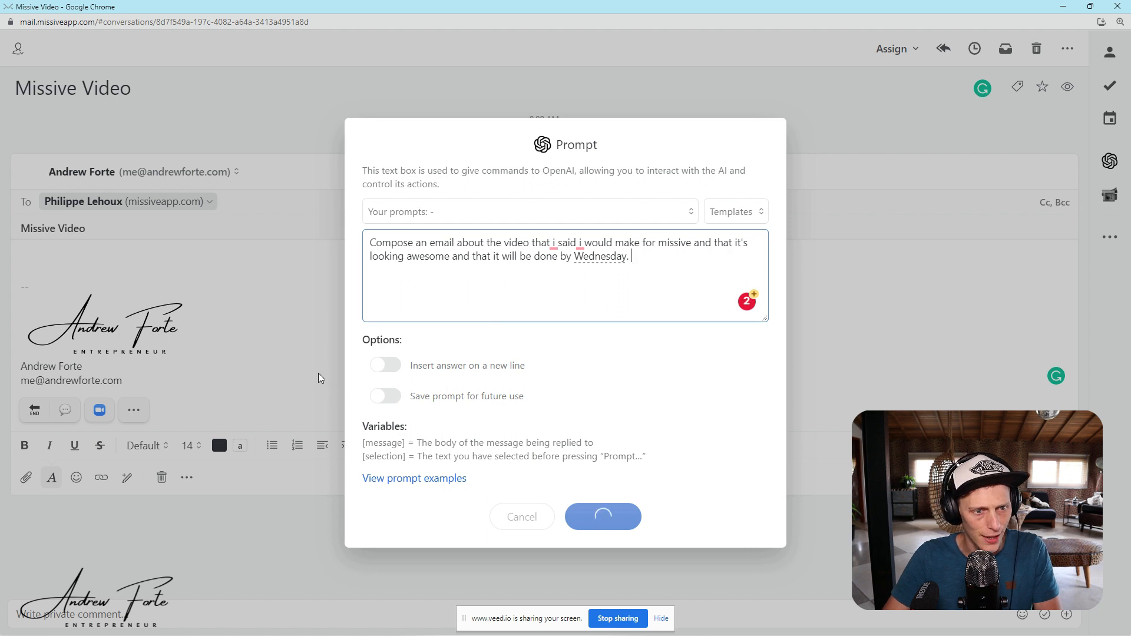
{"action": "left_click", "coordinate": [602, 516]}
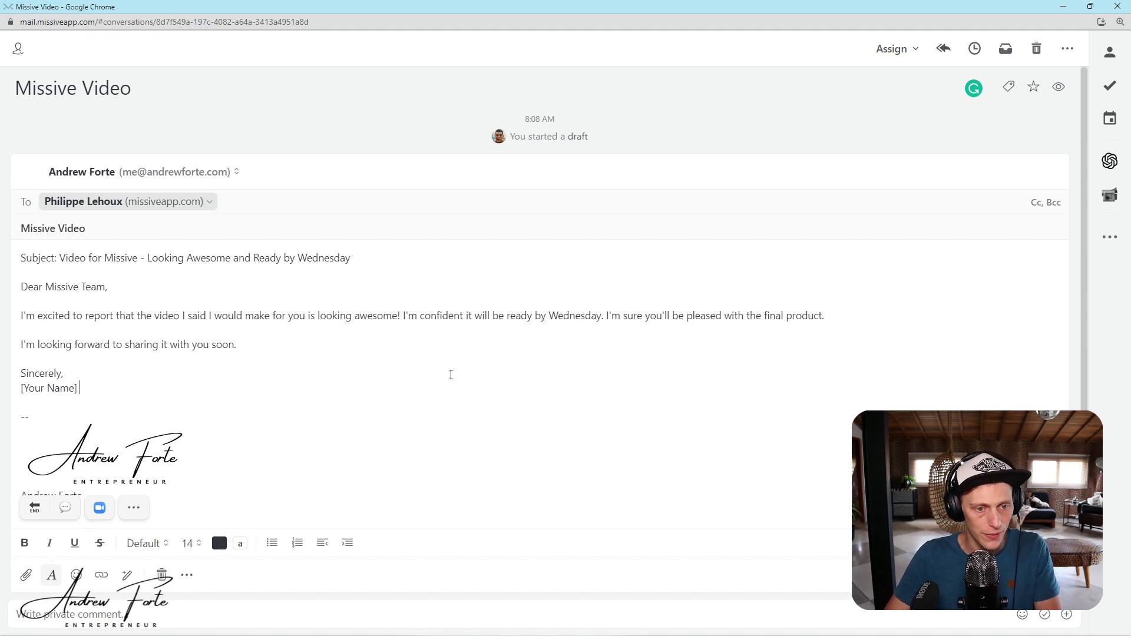
{"action": "mouse_move", "coordinate": [484, 378]}
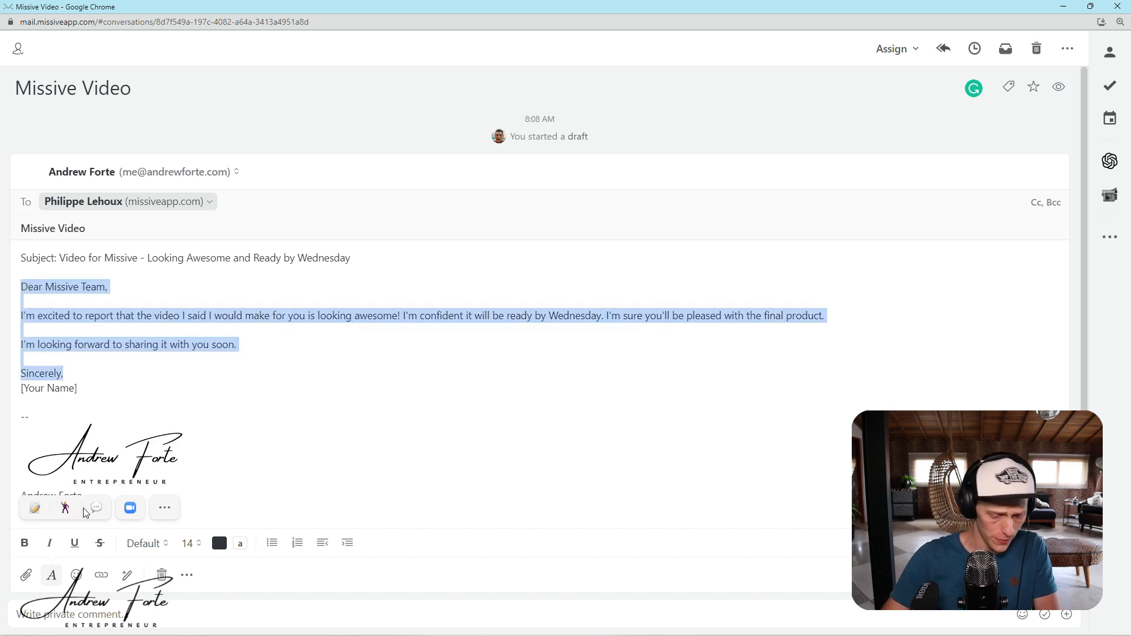
- Extend 'Improve [selection]' with 'by adding some emojies' and generate the emoji-enhanced rewrite
{"action": "left_click", "coordinate": [66, 506]}
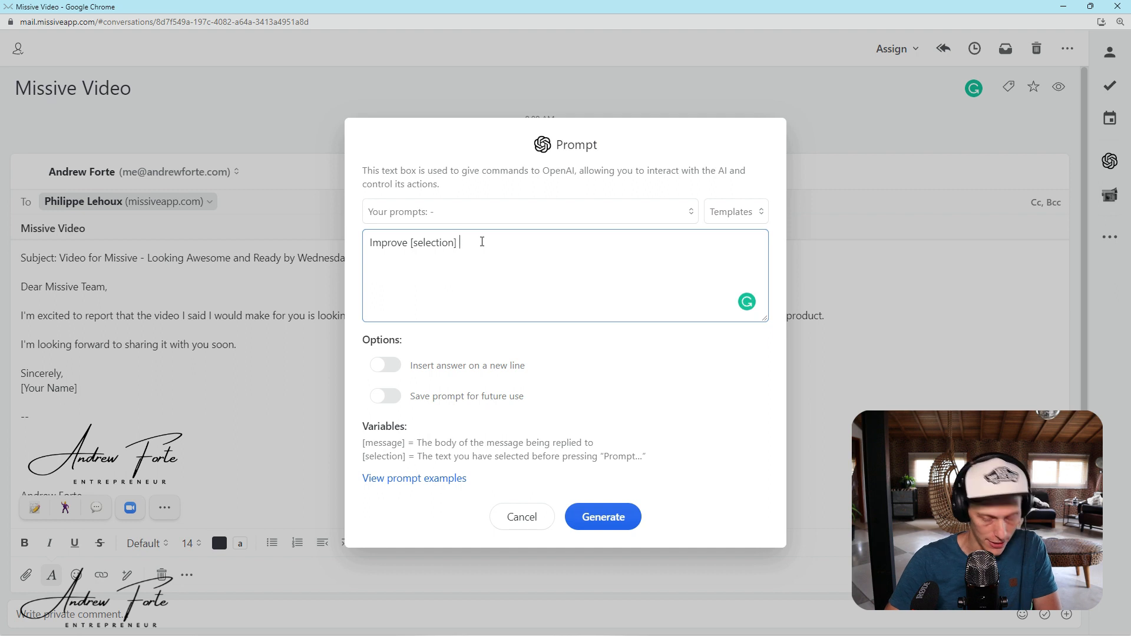
{"action": "type", "text": "by adding some emp"}
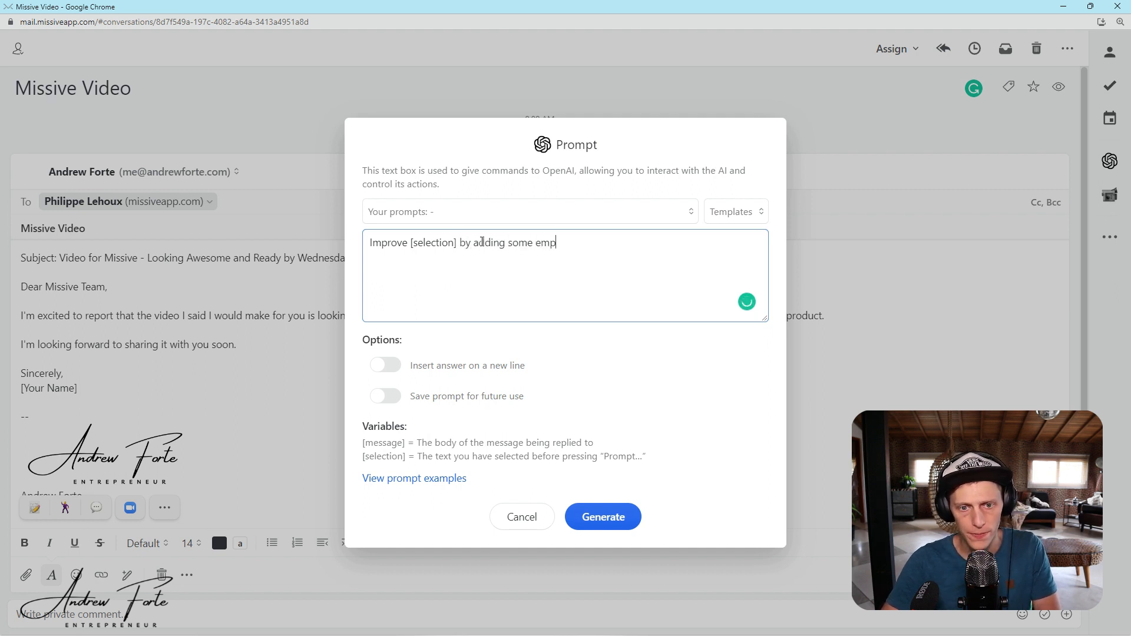
{"action": "type", "text": "ojies"}
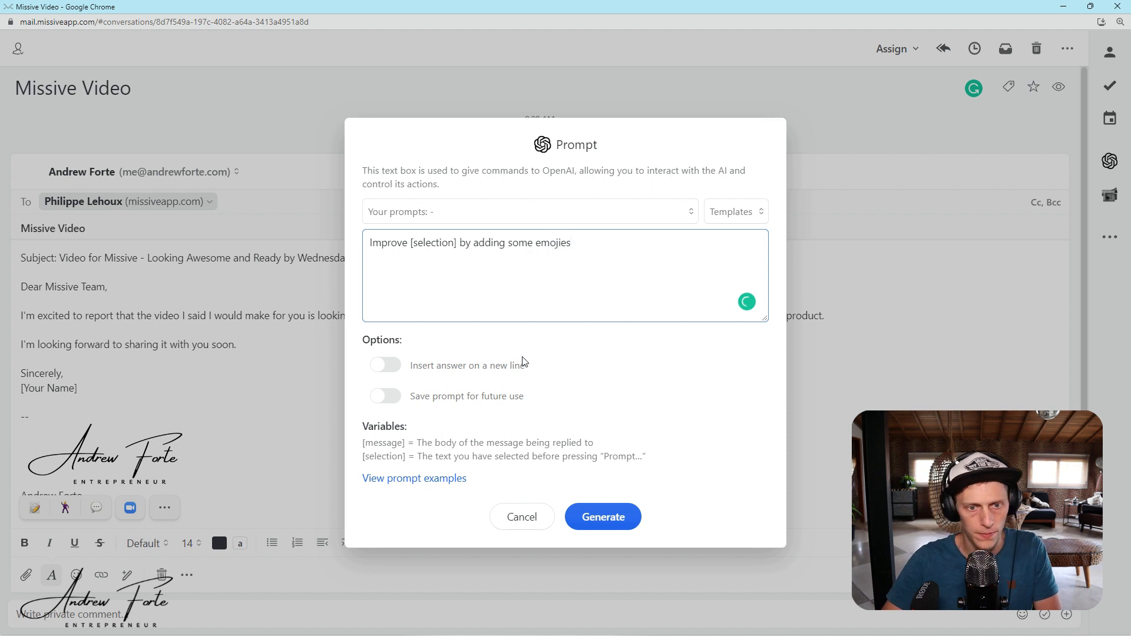
{"action": "left_click", "coordinate": [602, 516]}
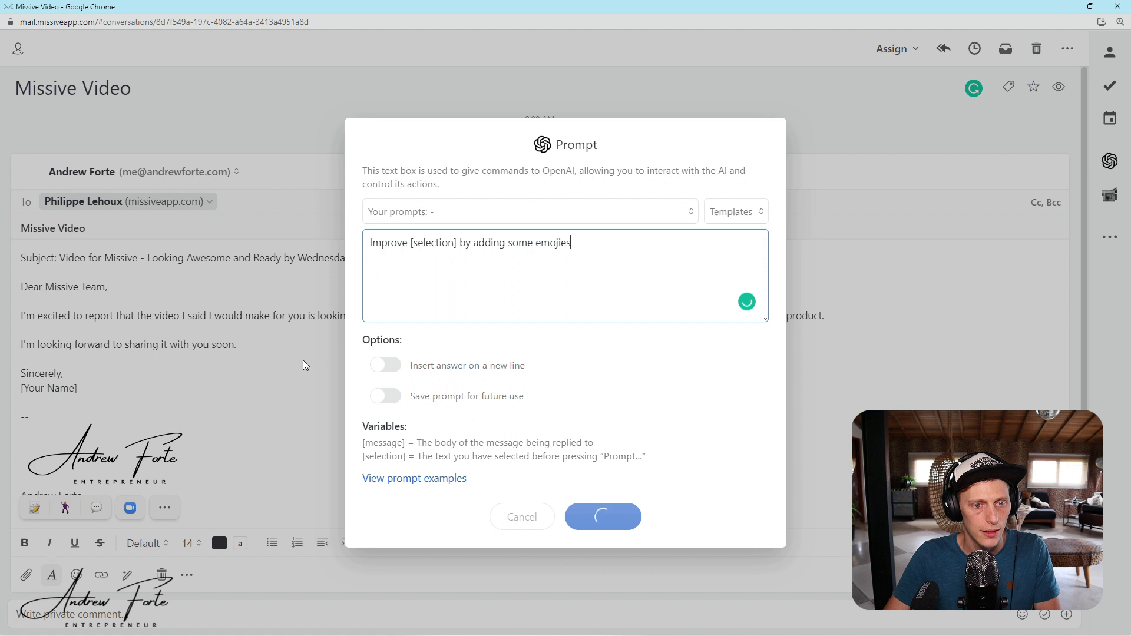
{"action": "left_click", "coordinate": [602, 516]}
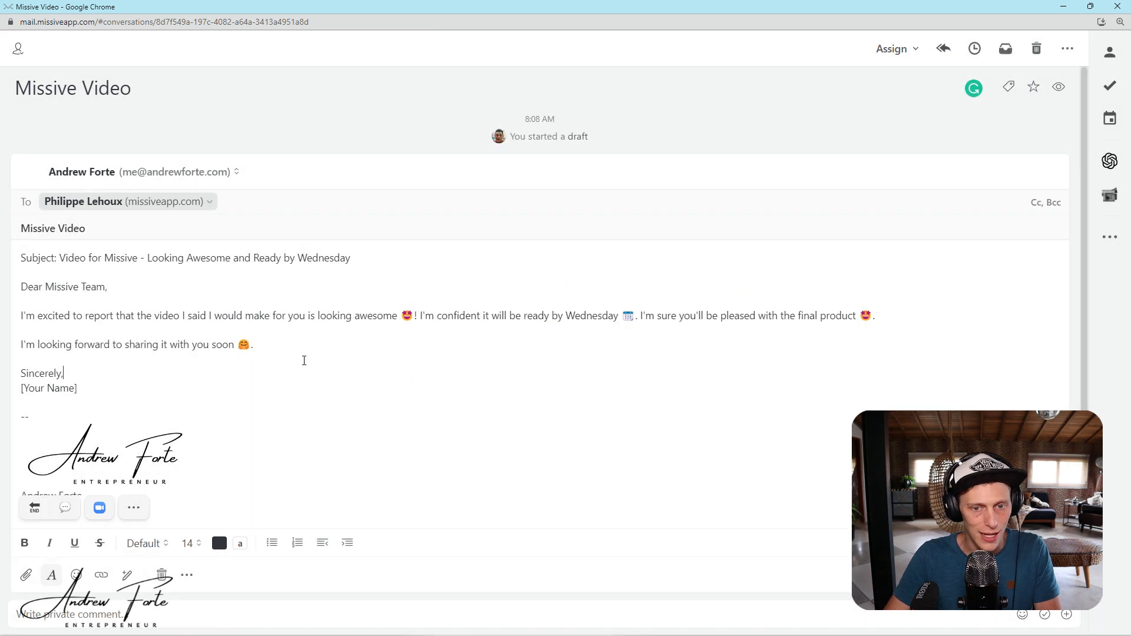
{"action": "mouse_move", "coordinate": [295, 367]}
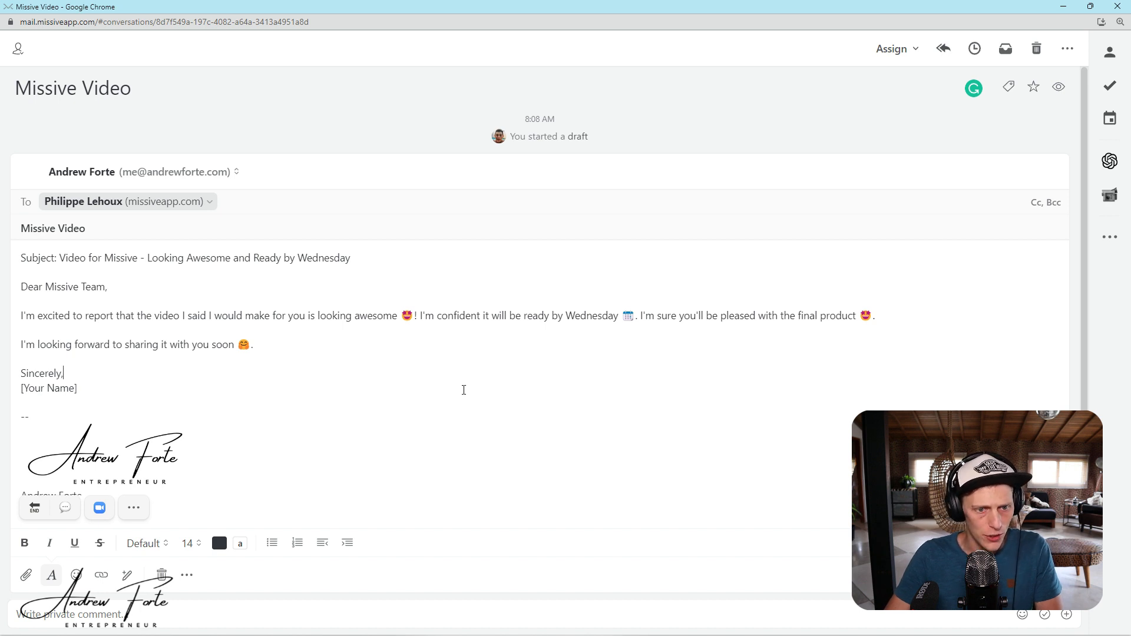
{"action": "mouse_move", "coordinate": [167, 367]}
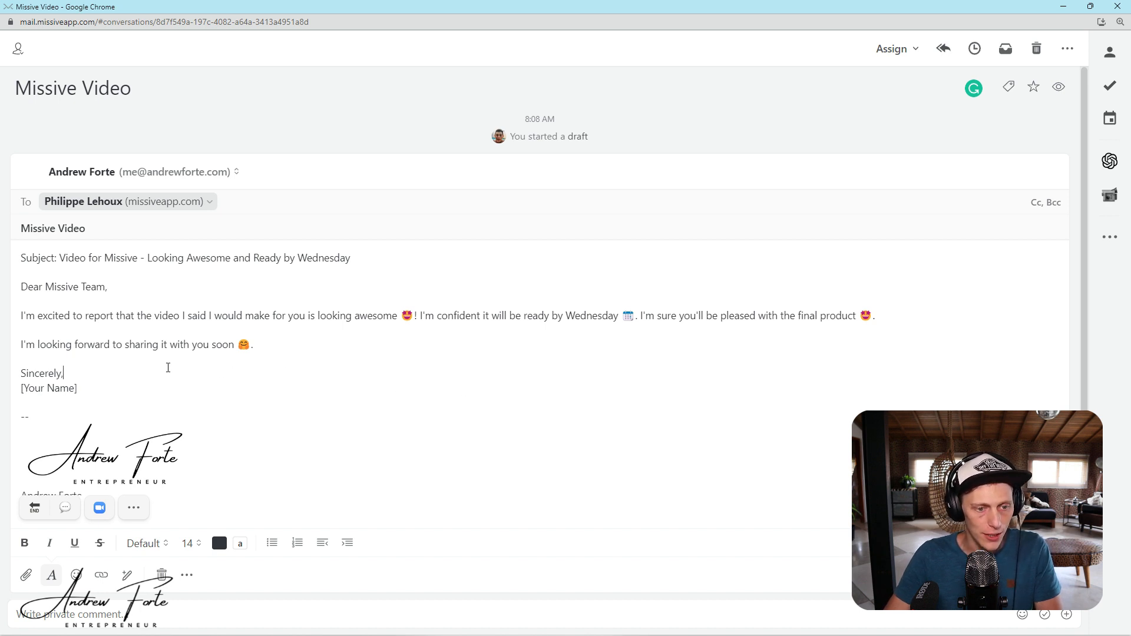
{"action": "mouse_move", "coordinate": [338, 383]}
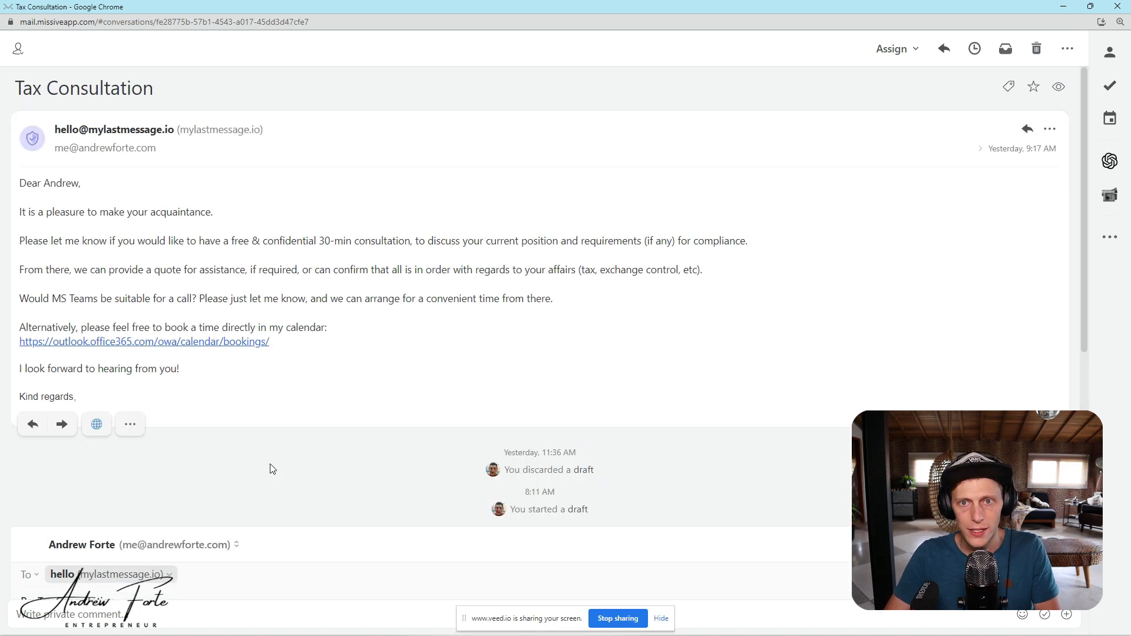
{"action": "mouse_move", "coordinate": [410, 388]}
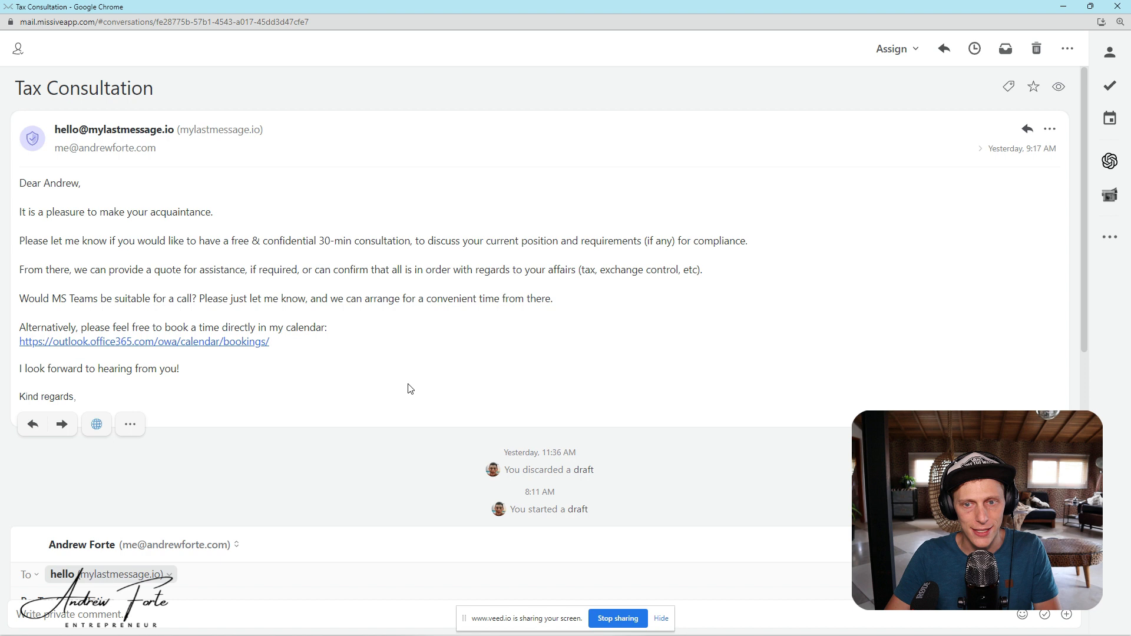
{"action": "mouse_move", "coordinate": [316, 467]}
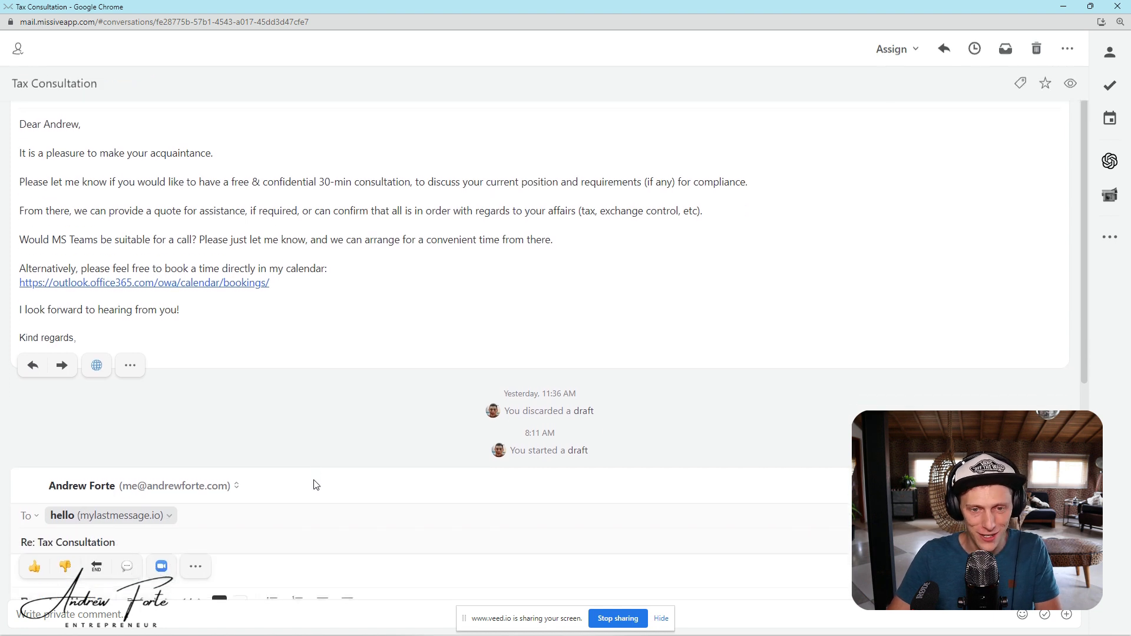
{"action": "mouse_move", "coordinate": [314, 390]}
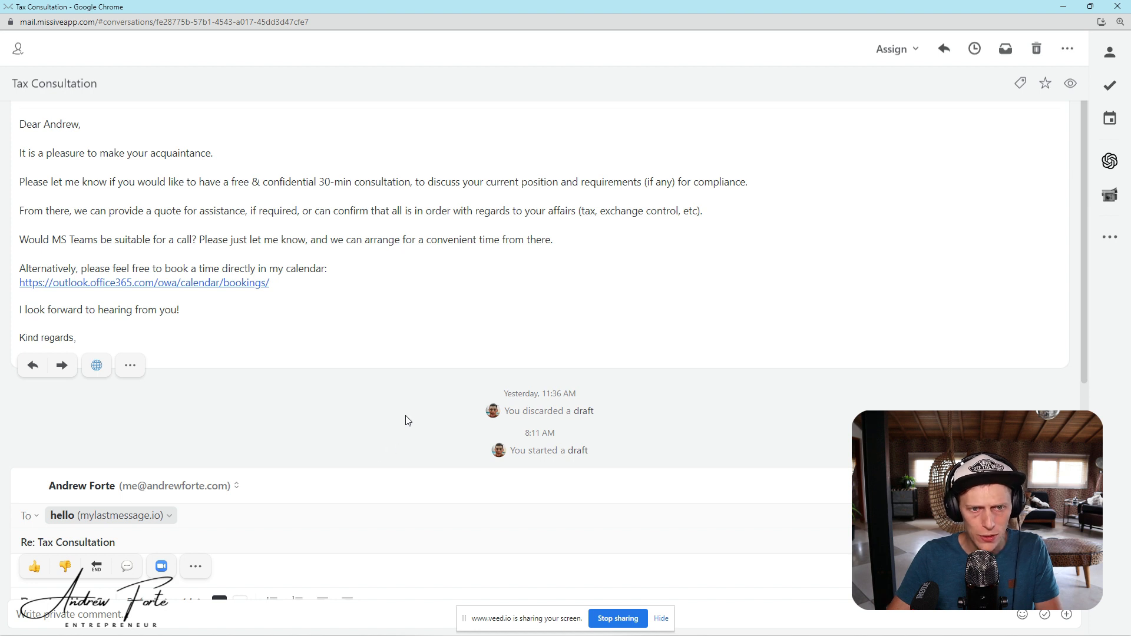
{"action": "mouse_move", "coordinate": [108, 234]}
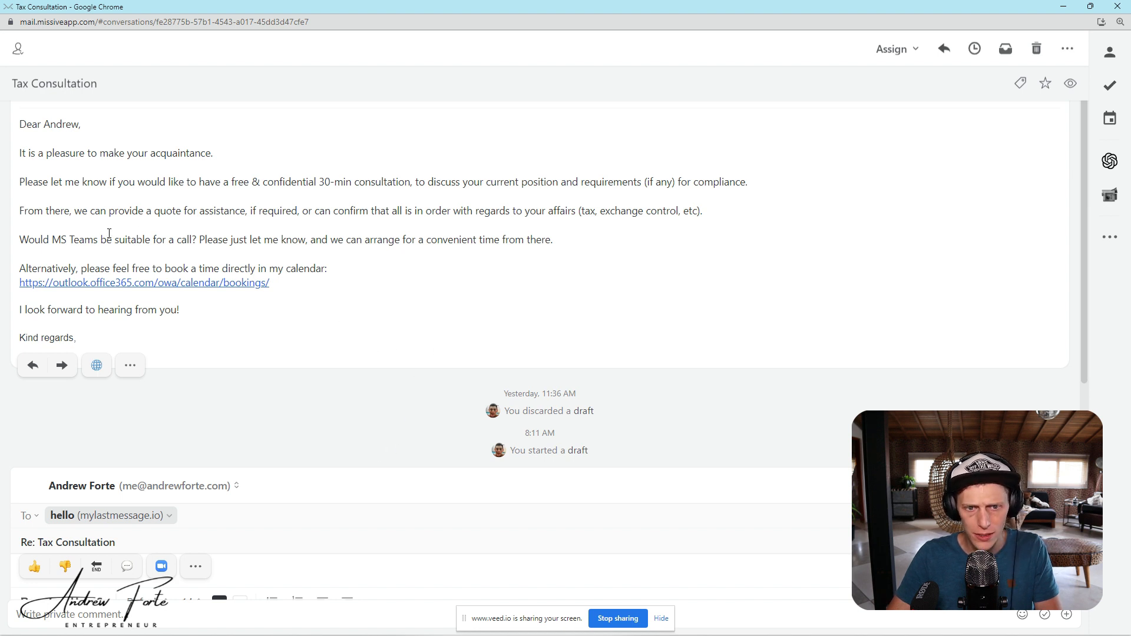
{"action": "mouse_move", "coordinate": [295, 411]}
{"action": "type", "text": "Reply to [message"}
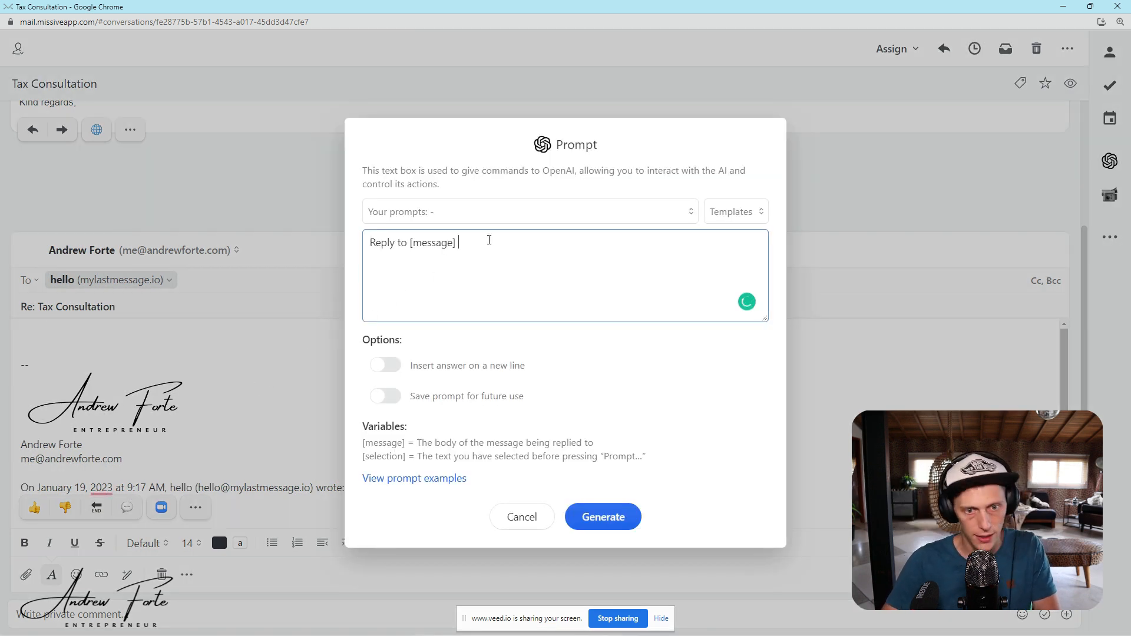
- Write that the consultation will be good and MS Teams is fine
{"action": "type", "text": "saying that"}
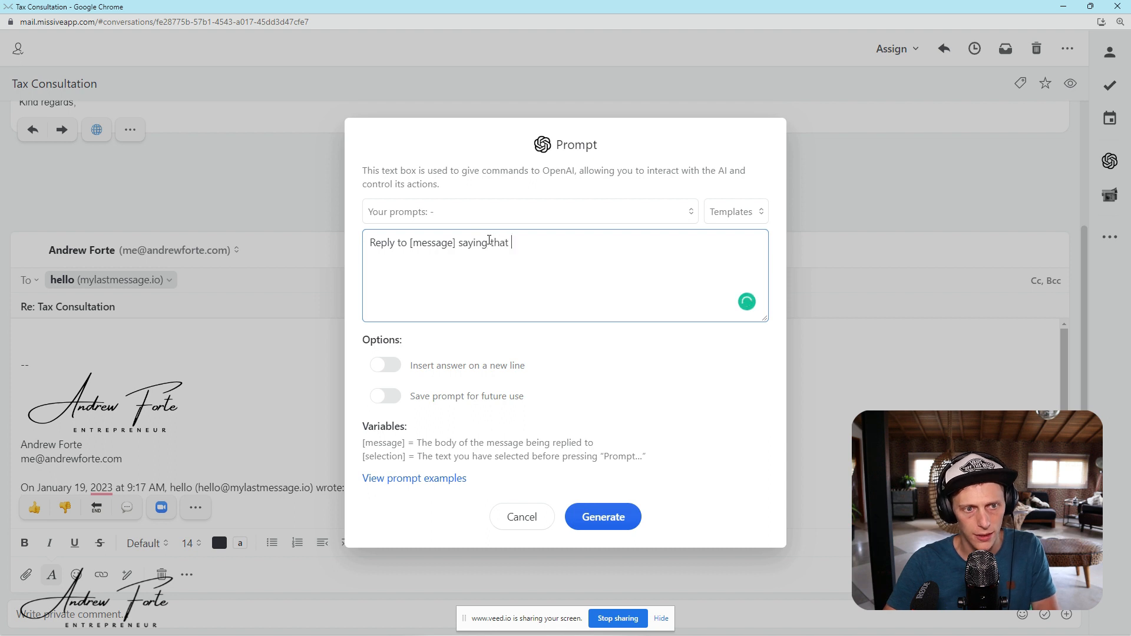
{"action": "type", "text": "the"}
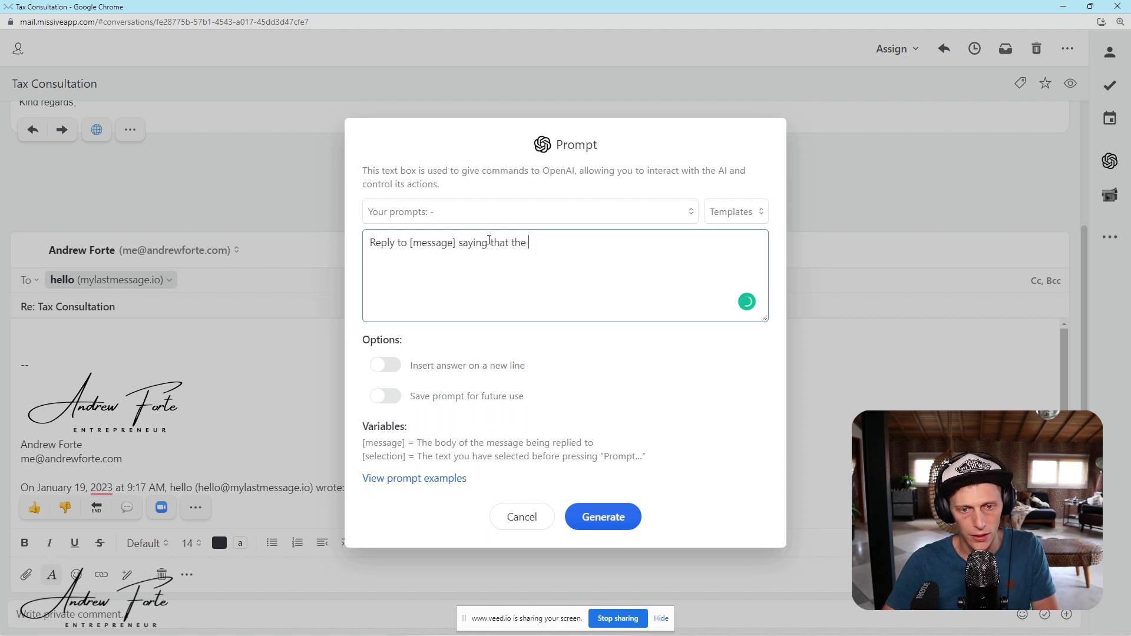
{"action": "type", "text": "consulta"}
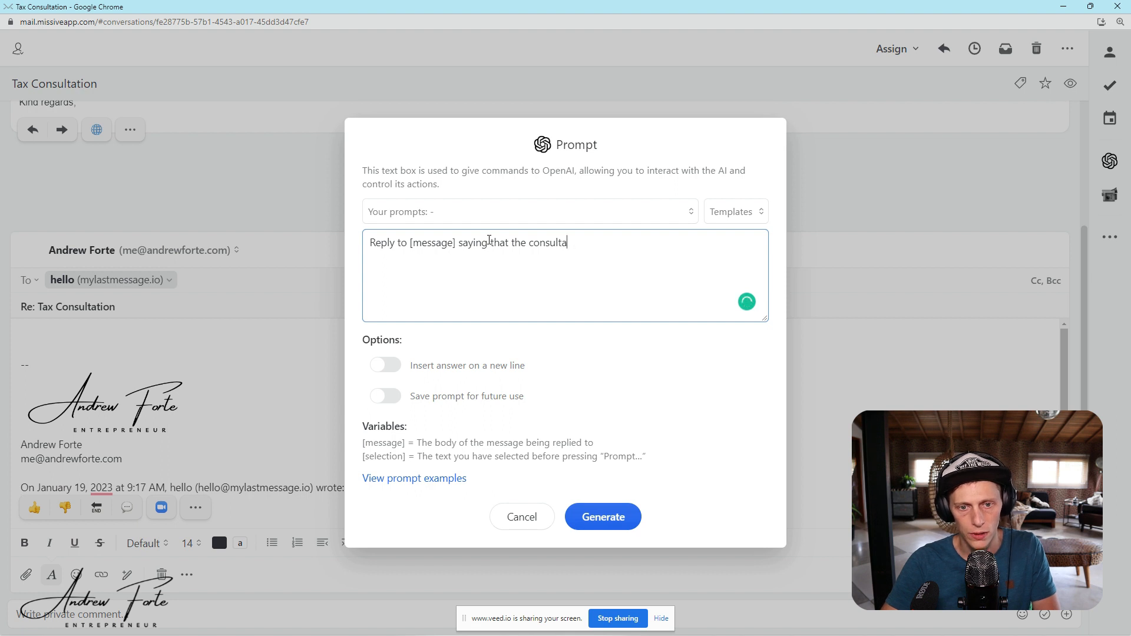
{"action": "type", "text": "tion will be"}
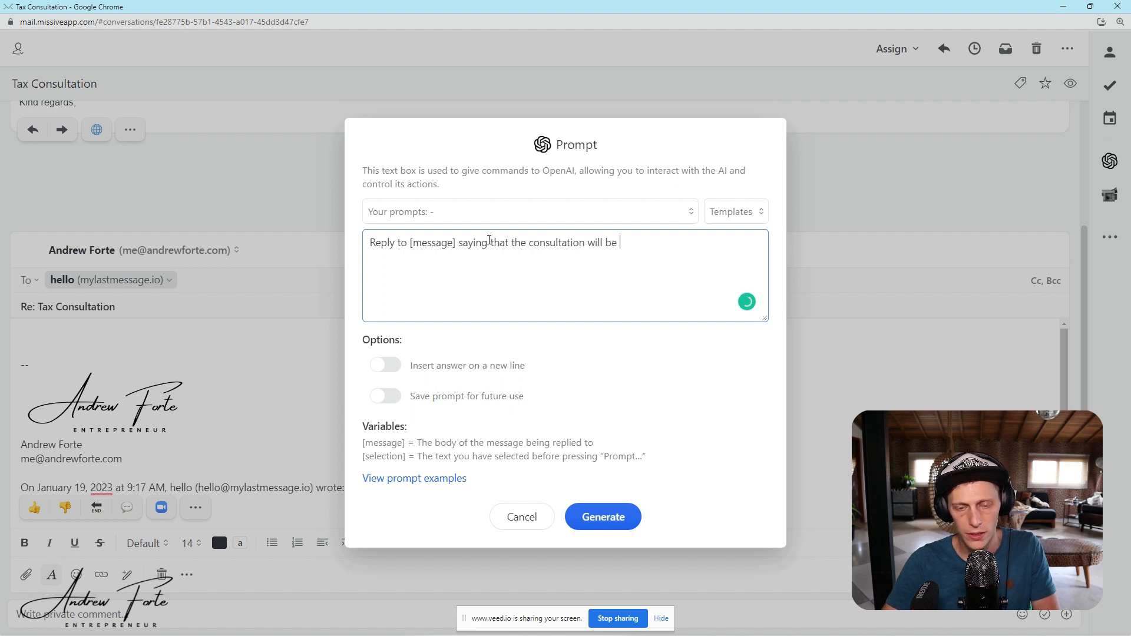
{"action": "type", "text": "good."}
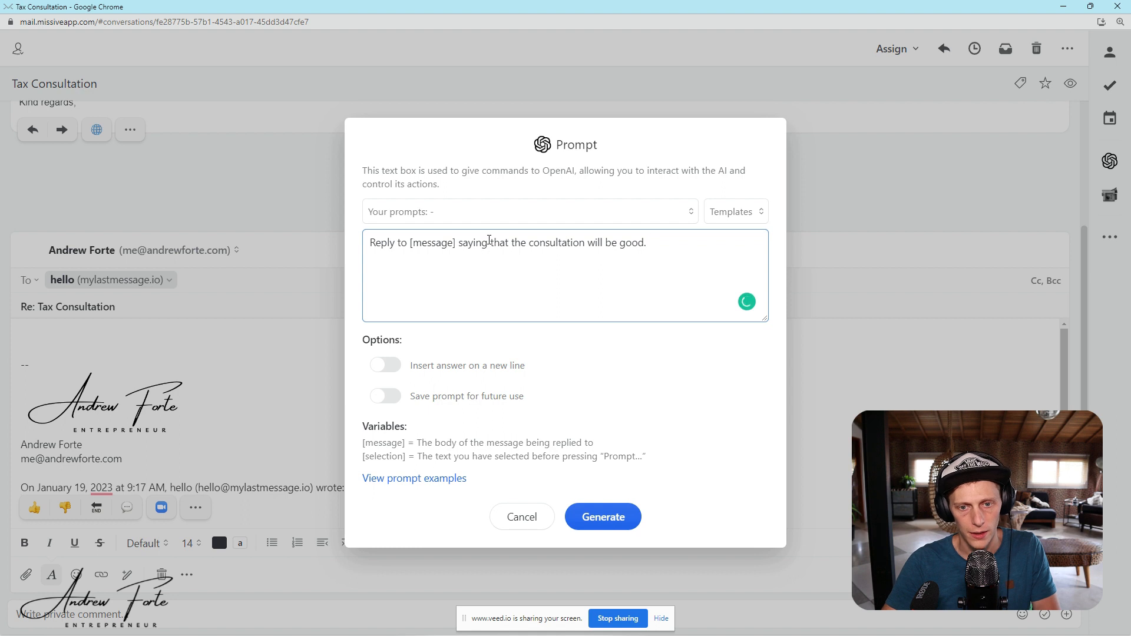
{"action": "type", "text": "MS"}
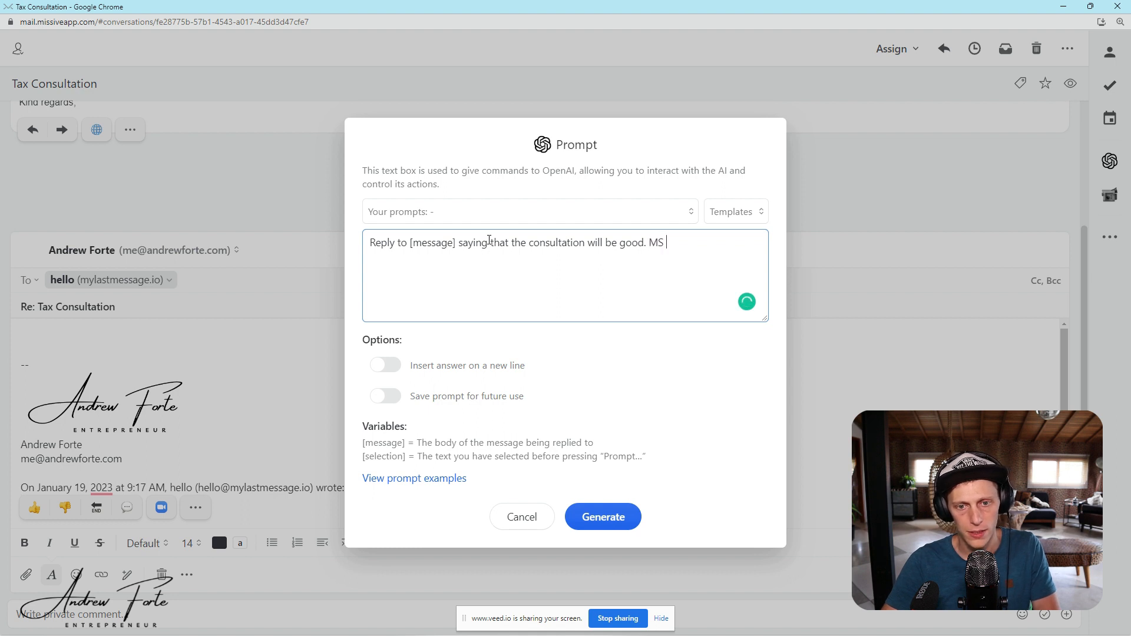
{"action": "type", "text": "teams is f"}
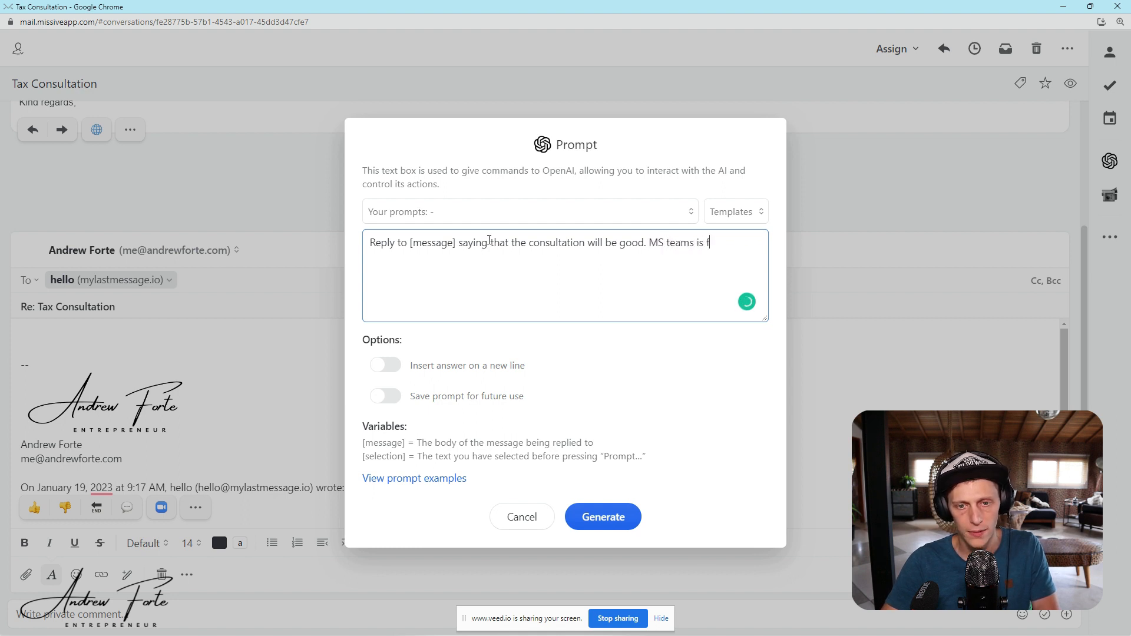
{"action": "type", "text": "ine."}
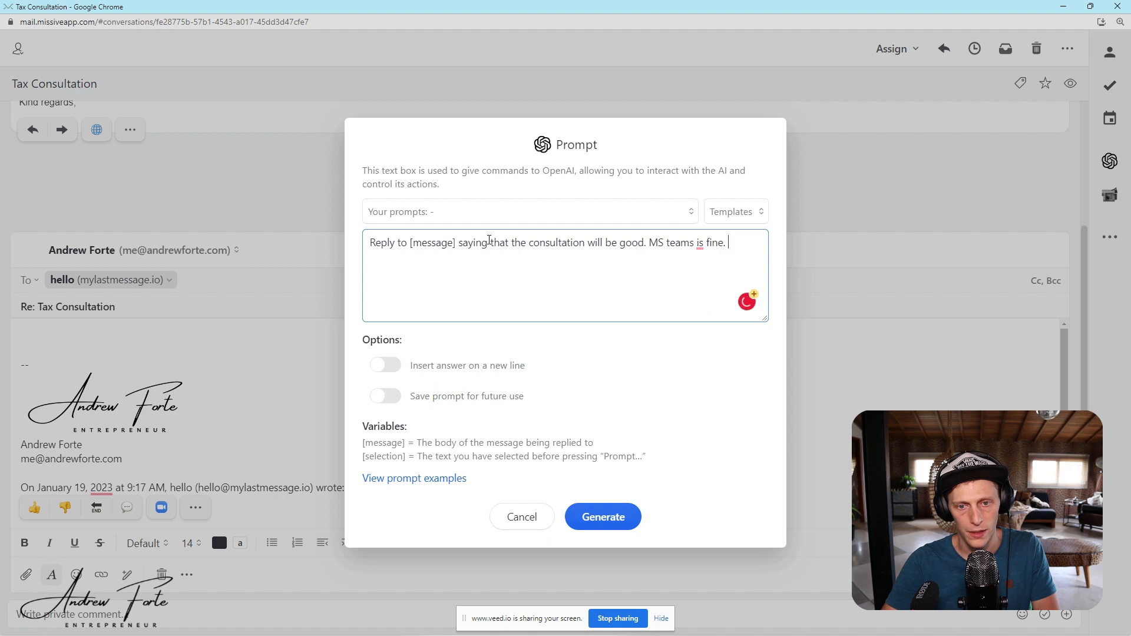
- Add Tuesday 11am or Wednesday 9am SAT time as call options and start generating
{"action": "type", "text": "T"}
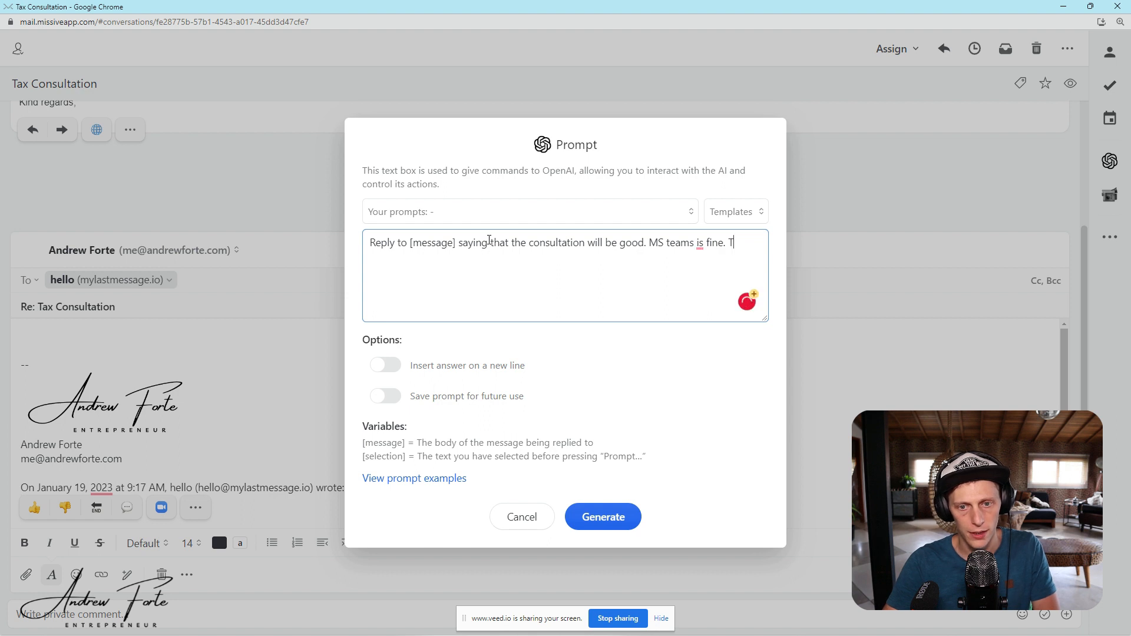
{"action": "type", "text": "uesday"}
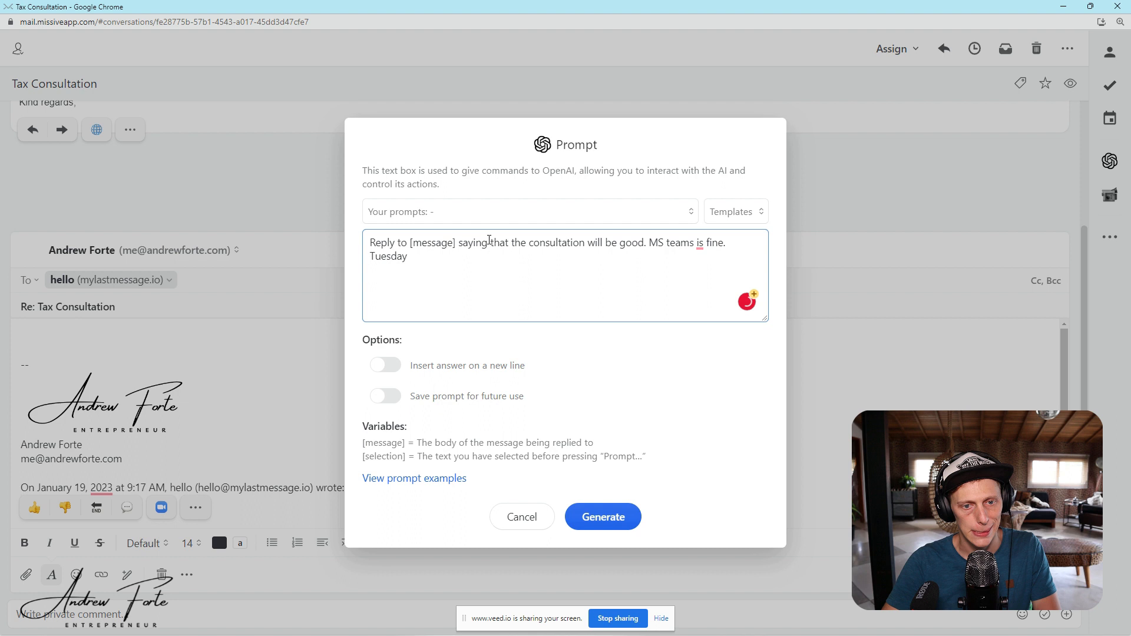
{"action": "type", "text": "at 11am"}
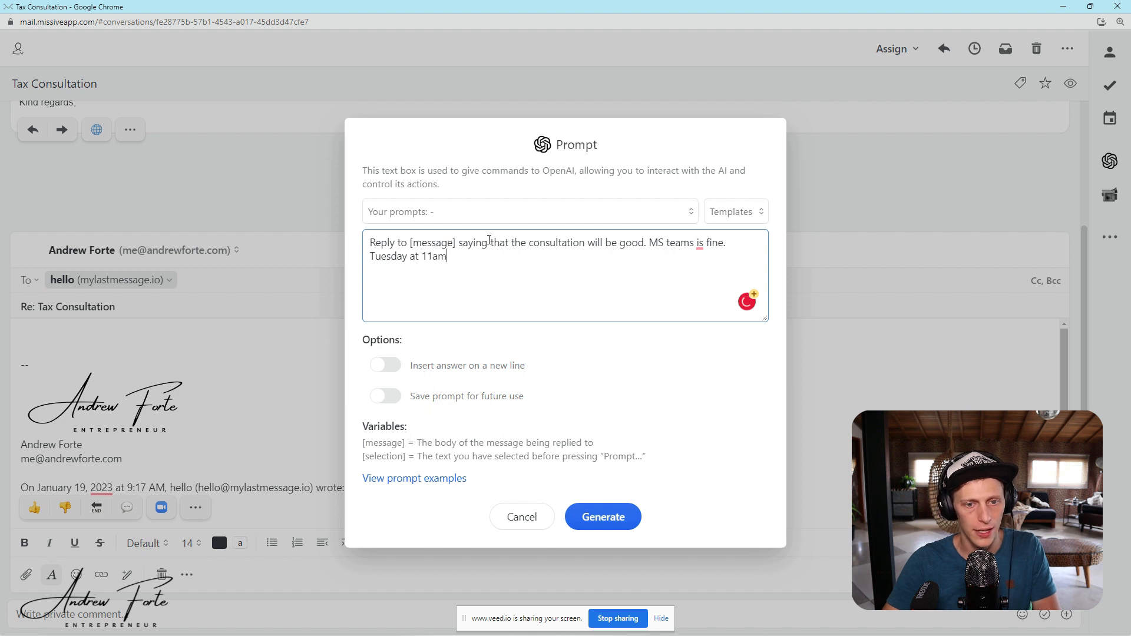
{"action": "type", "text": "SAT time"}
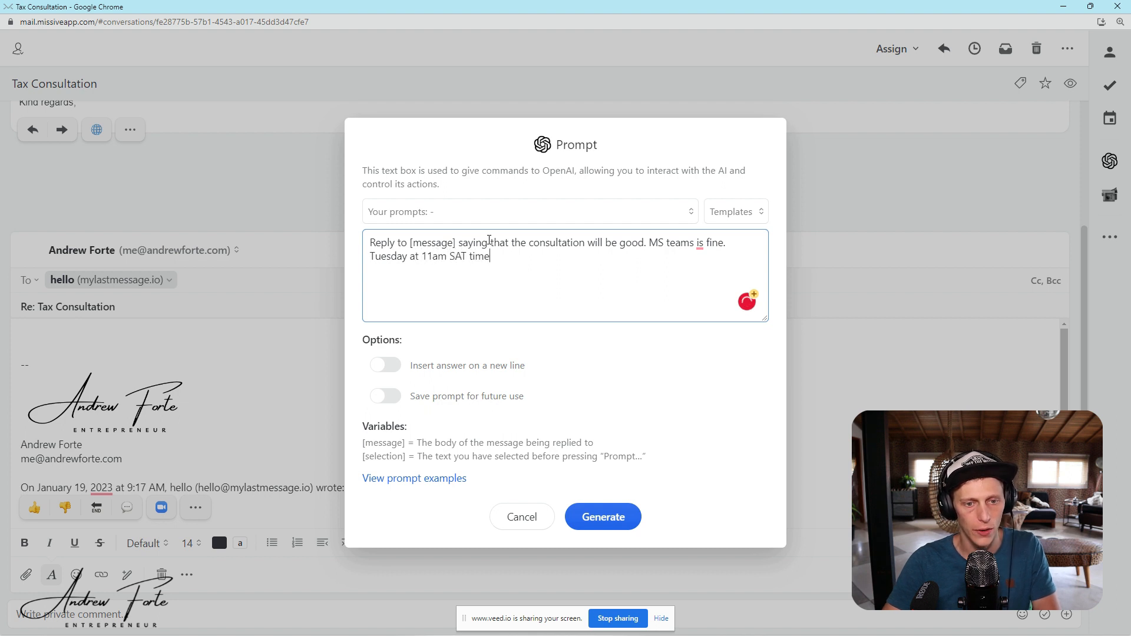
{"action": "type", "text": "or"}
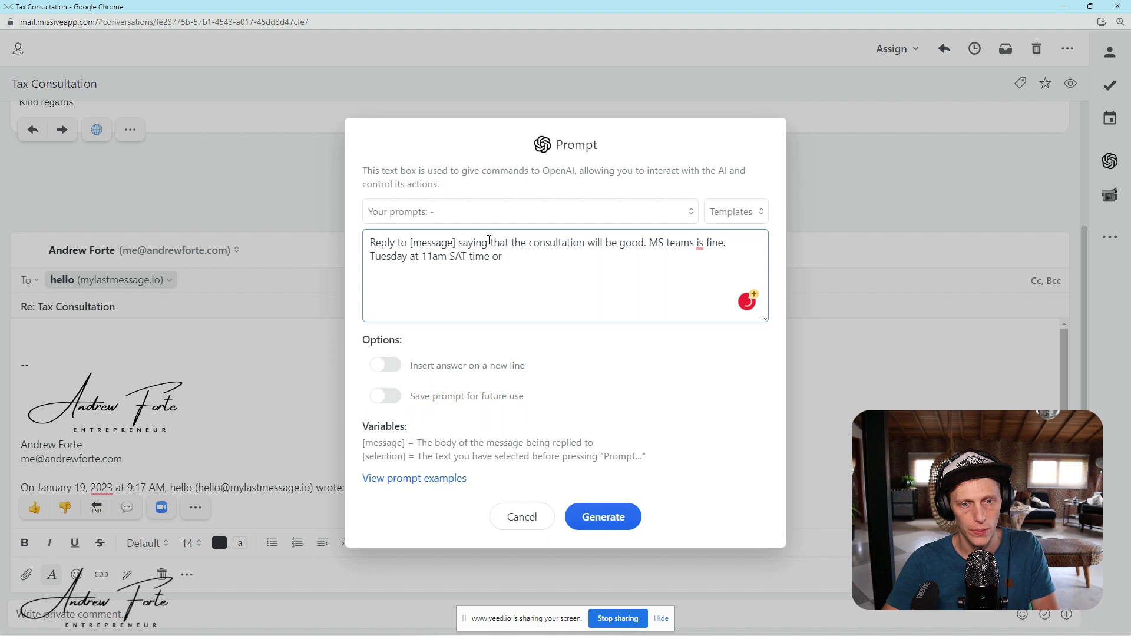
{"action": "type", "text": "wednesday at 9"}
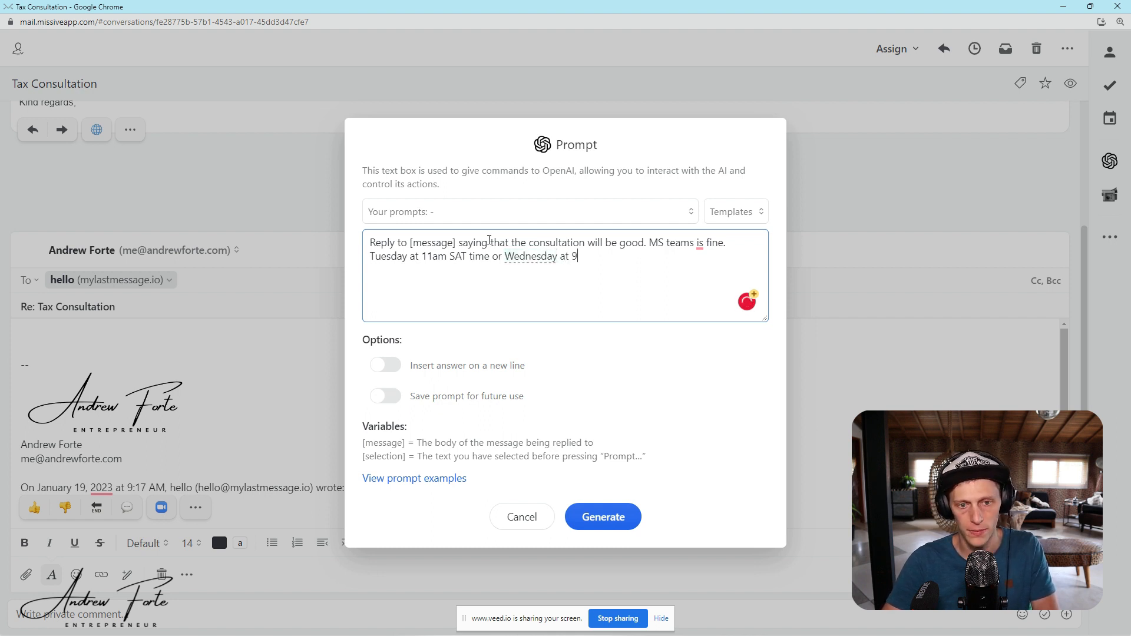
{"action": "type", "text": "am sat ti"}
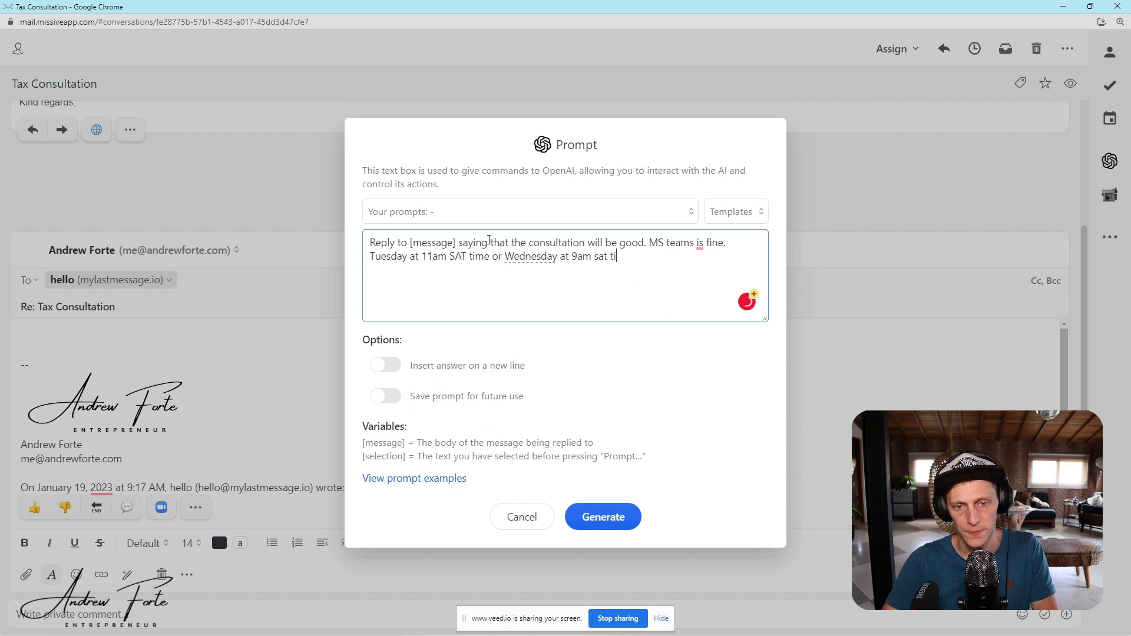
{"action": "type", "text": "me."}
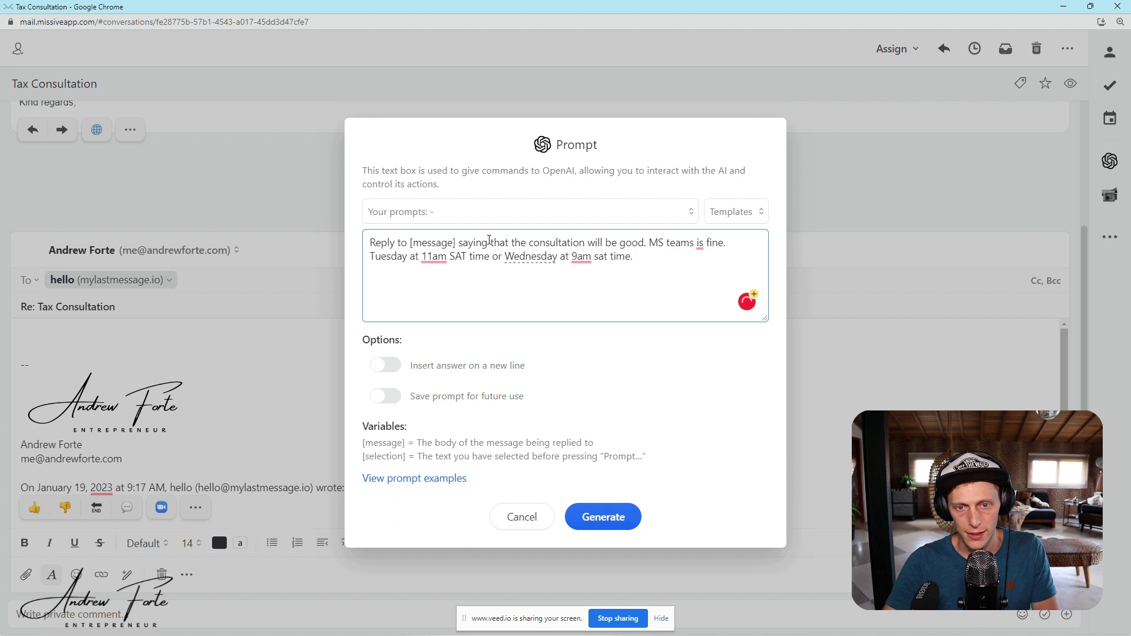
{"action": "mouse_move", "coordinate": [481, 381]}
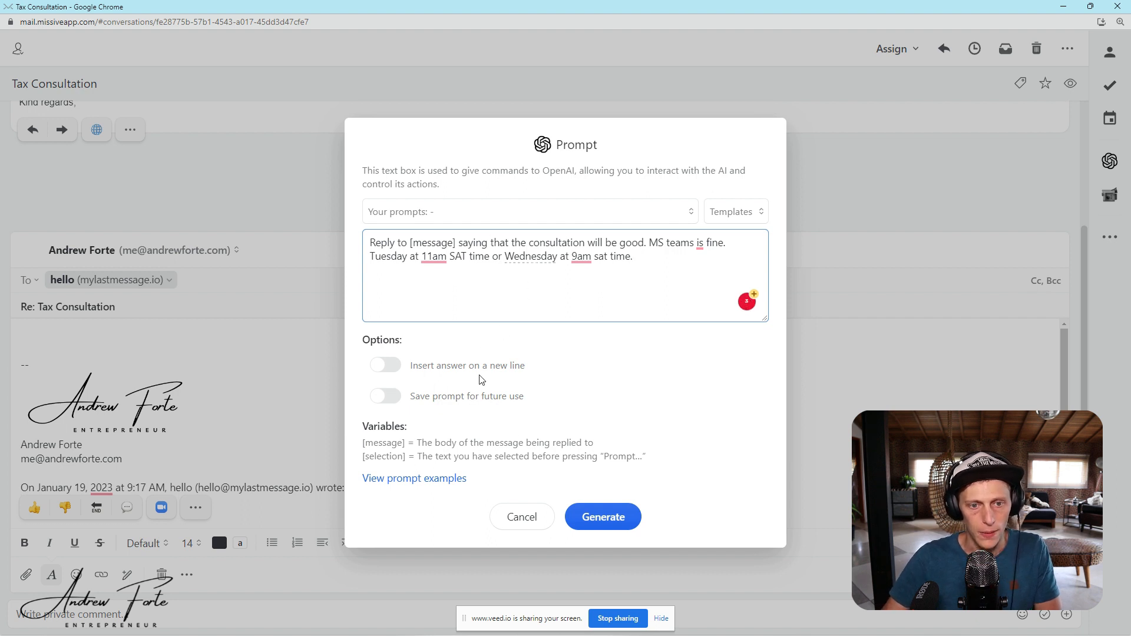
{"action": "left_click", "coordinate": [602, 516]}
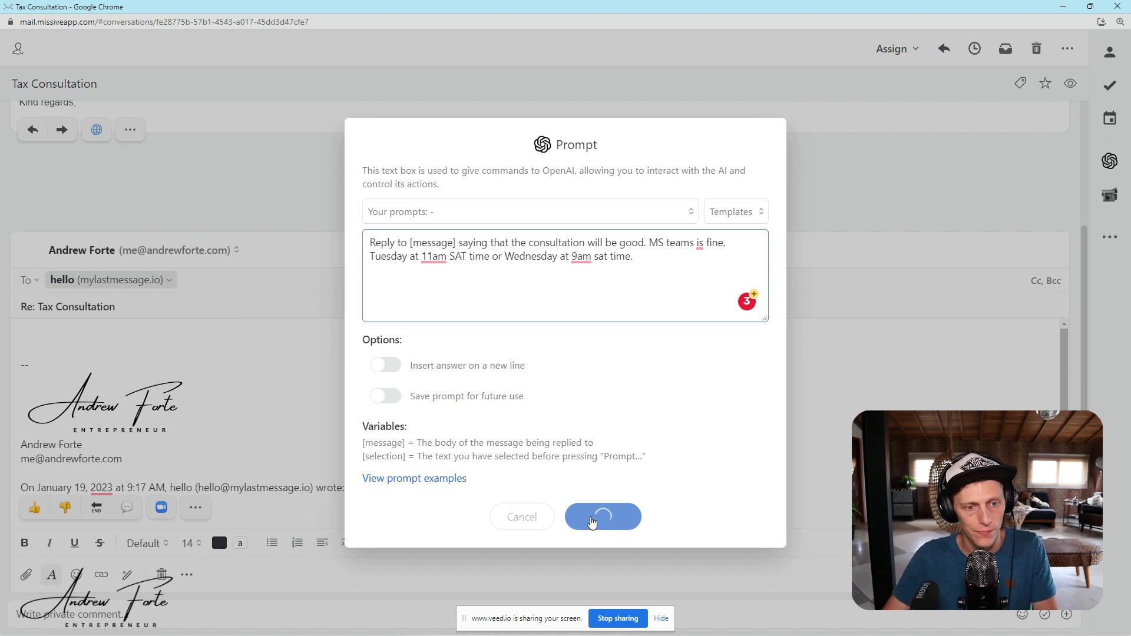
- Generate the Tax Consultation acceptance reply and place the cursor in the draft body
{"action": "left_click", "coordinate": [602, 516]}
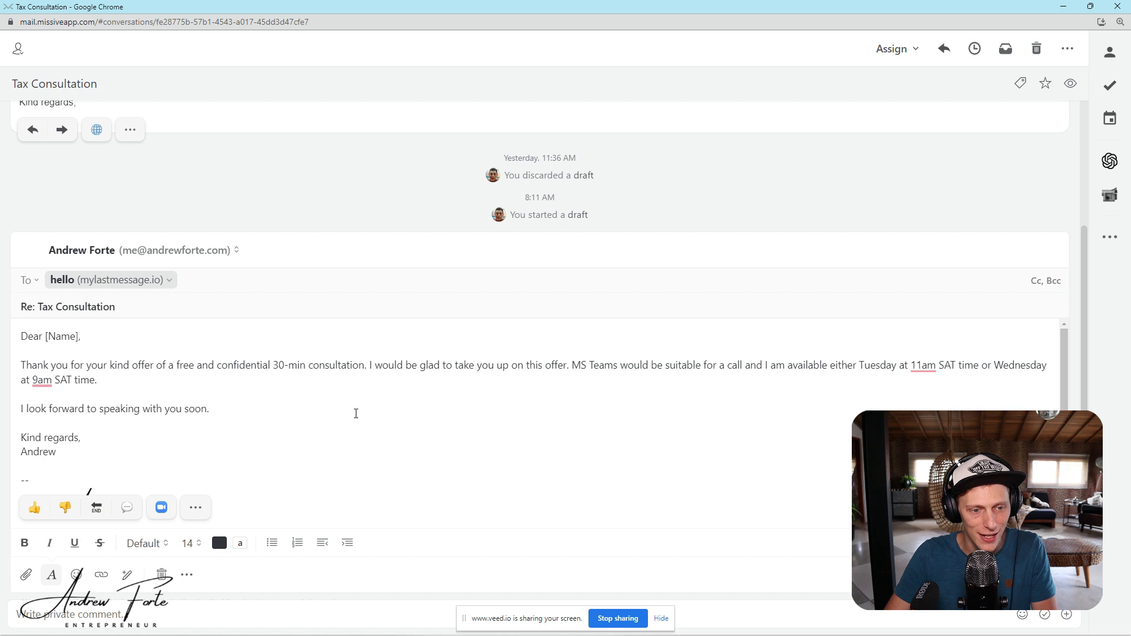
{"action": "left_click", "coordinate": [213, 409]}
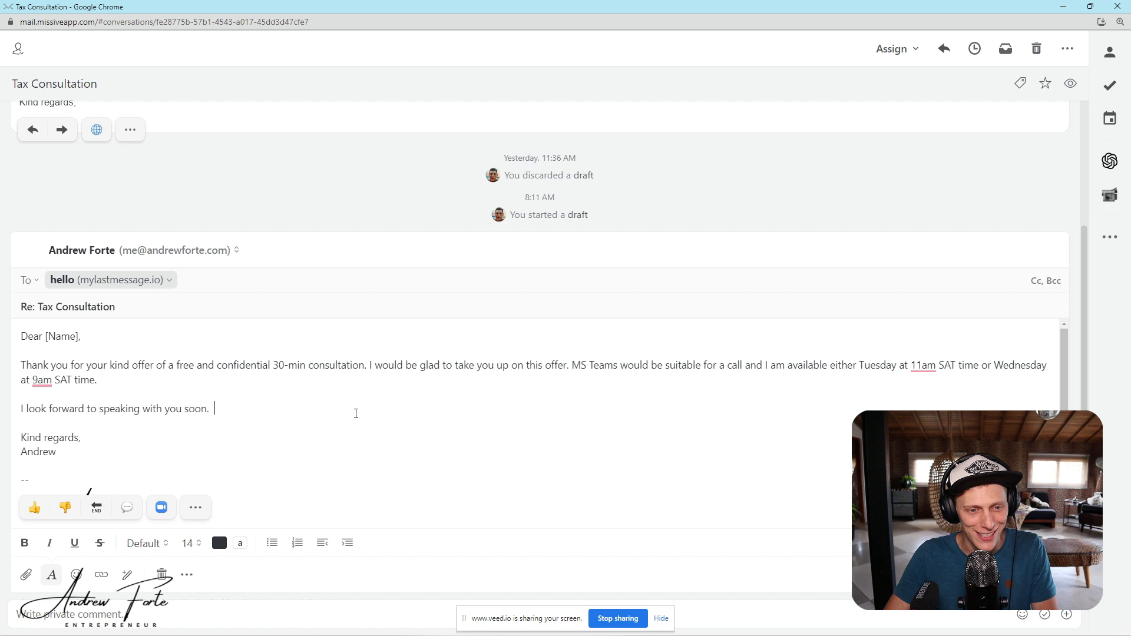
{"action": "mouse_move", "coordinate": [350, 417]}
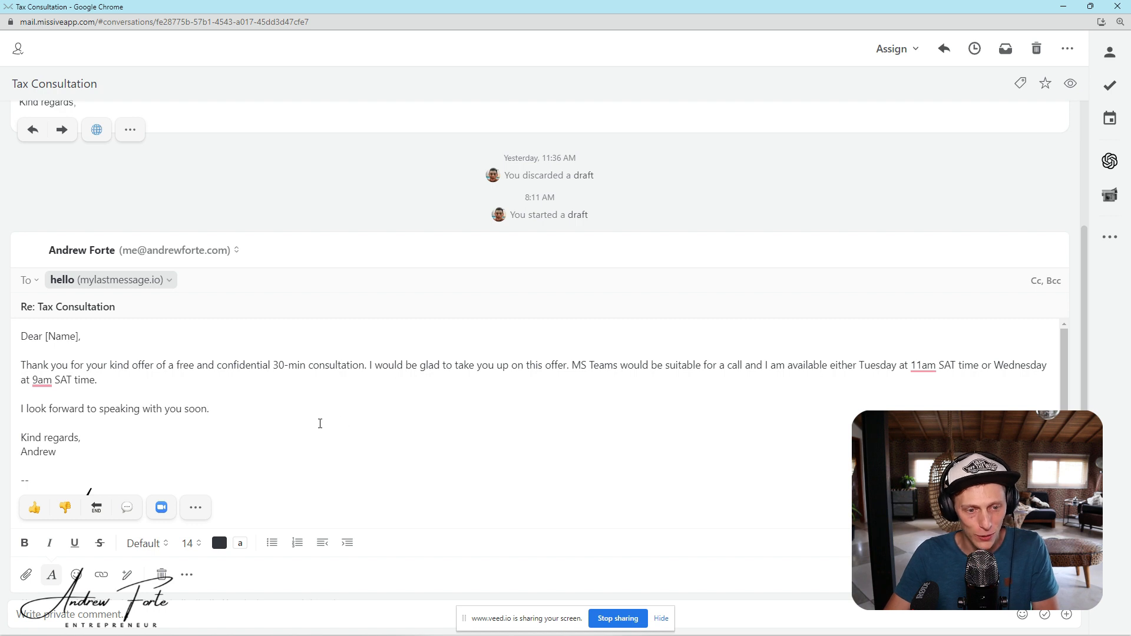
{"action": "mouse_move", "coordinate": [296, 425]}
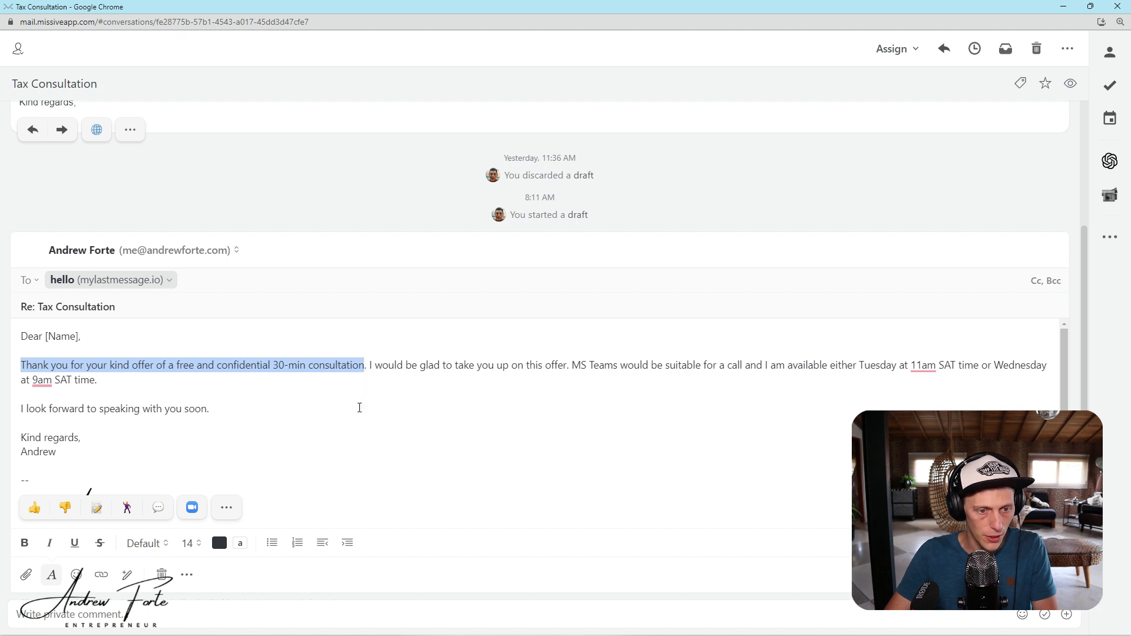
{"action": "mouse_move", "coordinate": [212, 466]}
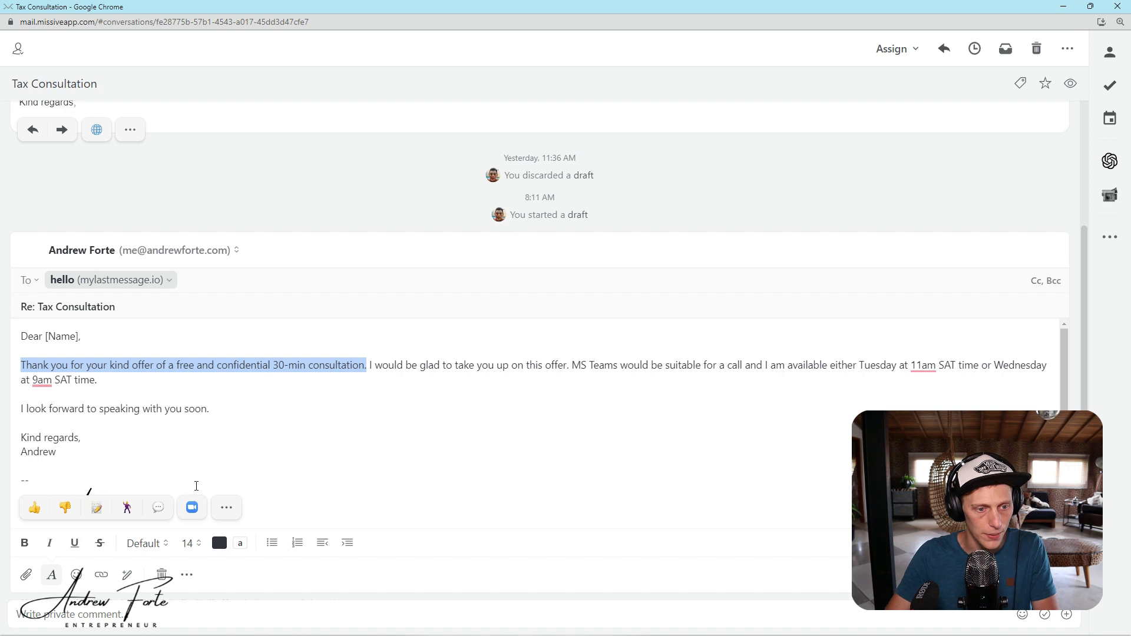
{"action": "mouse_move", "coordinate": [399, 448]}
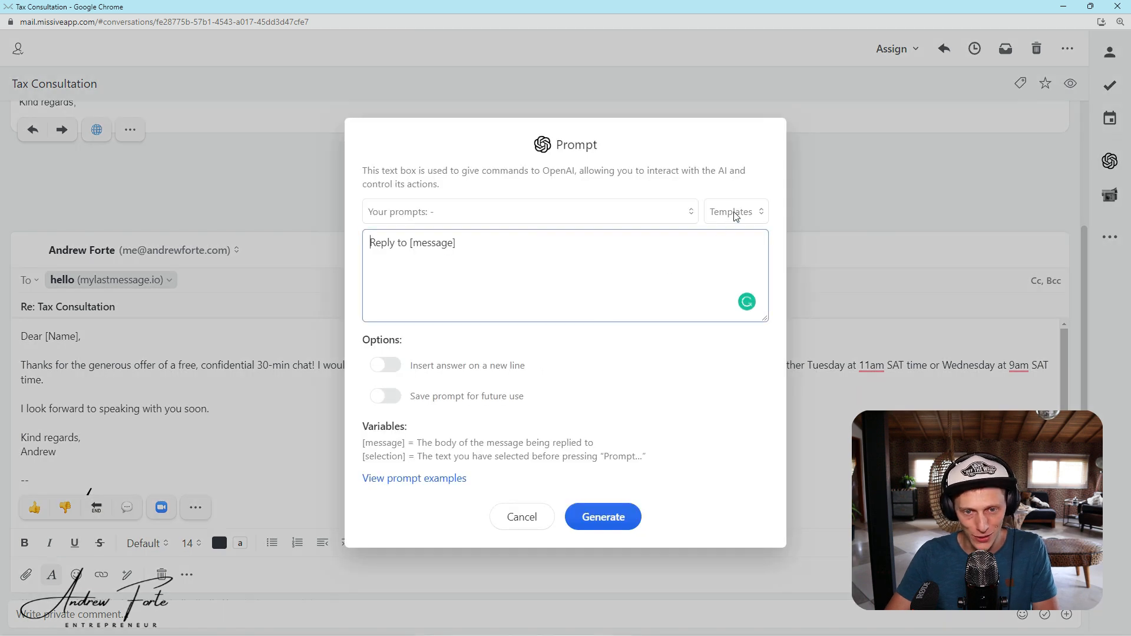
- Show the Templates list with options like reply positively, fix grammar and translate
{"action": "left_click", "coordinate": [736, 211]}
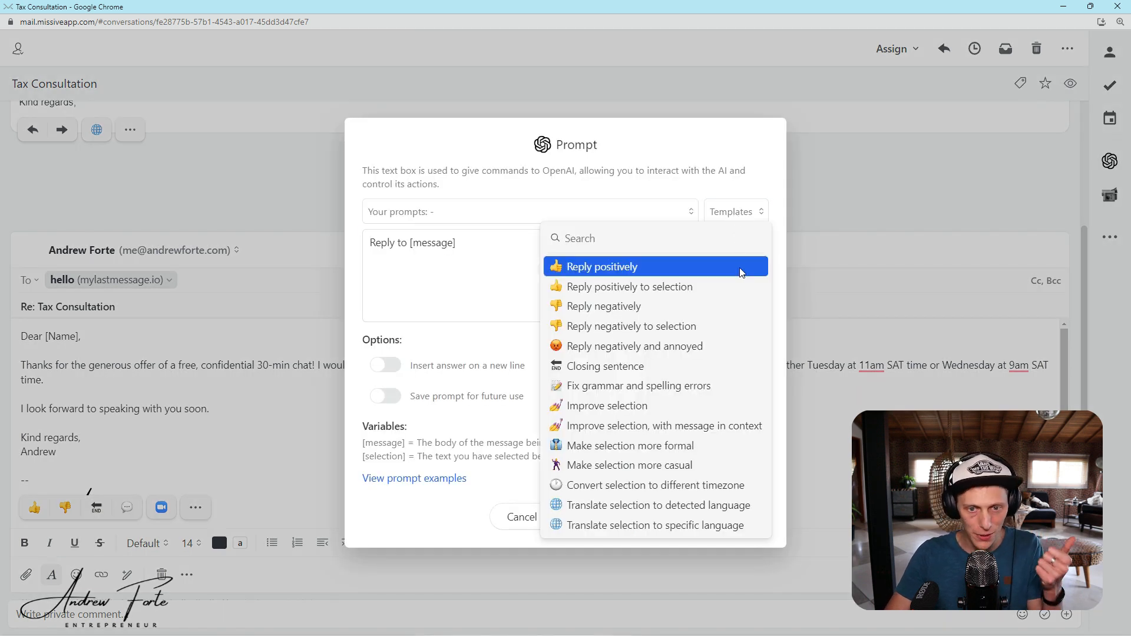
{"action": "mouse_move", "coordinate": [749, 246]}
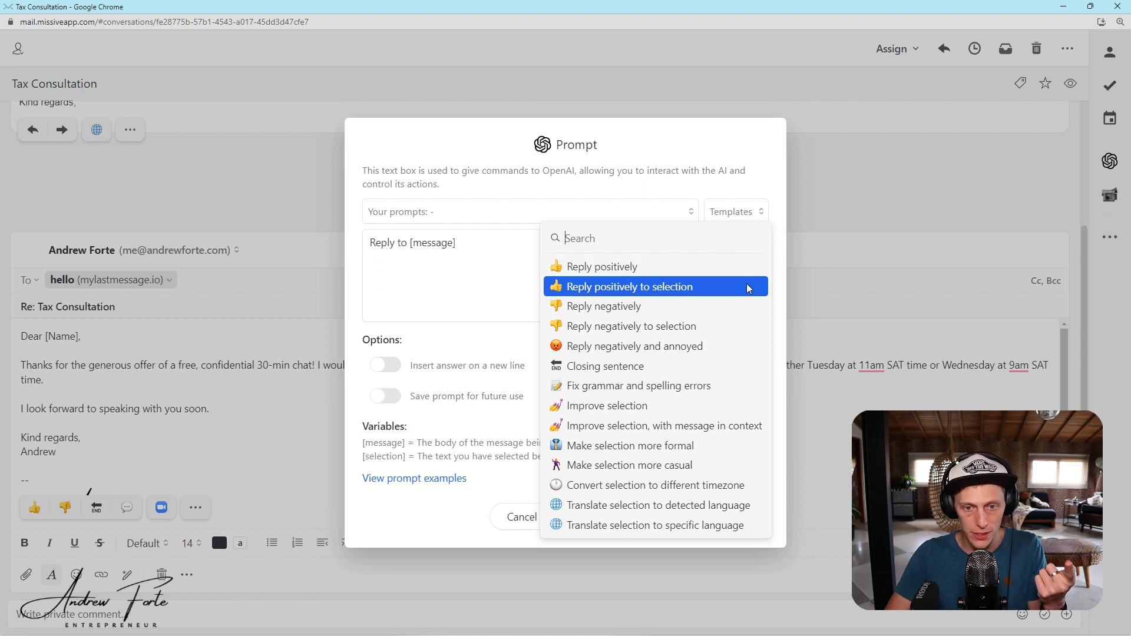
{"action": "mouse_move", "coordinate": [758, 292]}
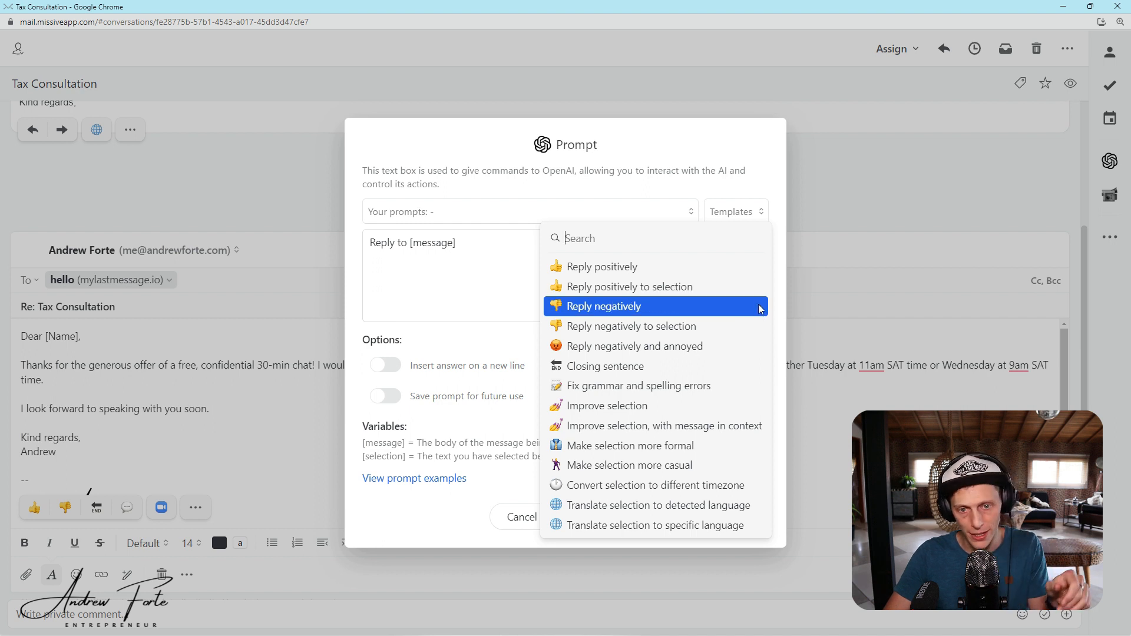
{"action": "mouse_move", "coordinate": [762, 339]}
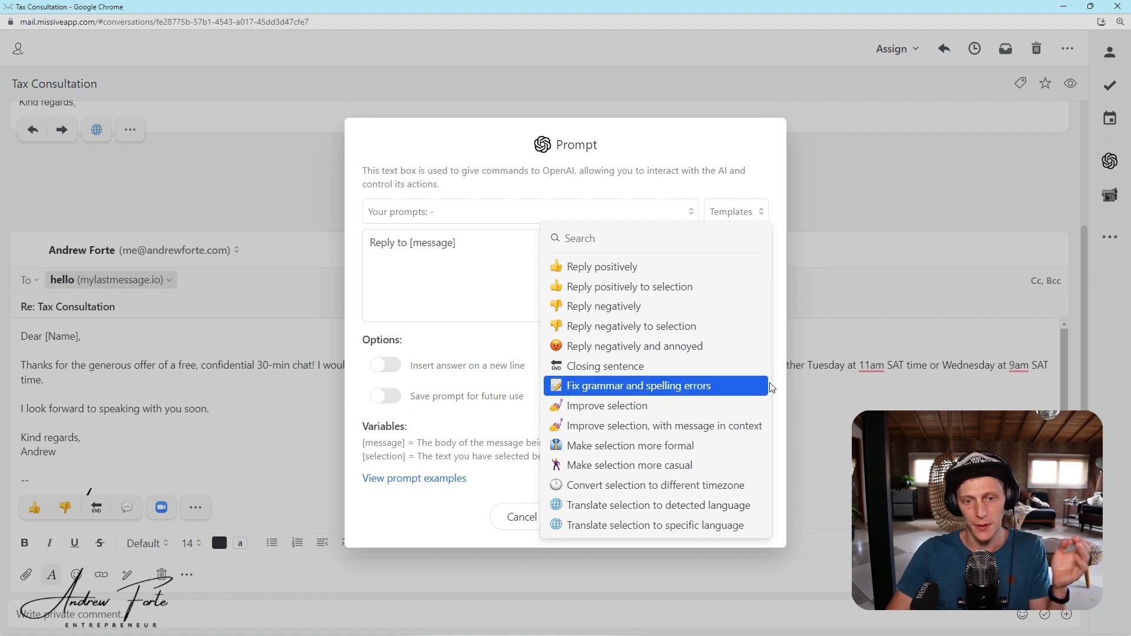
{"action": "mouse_move", "coordinate": [762, 405]}
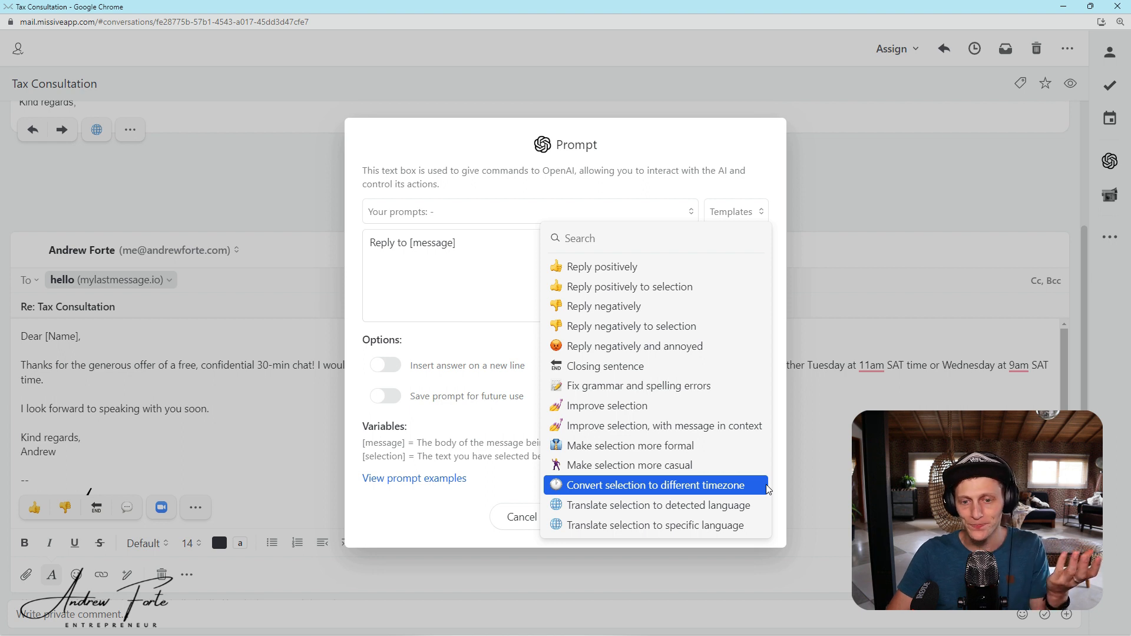
{"action": "mouse_move", "coordinate": [766, 494]}
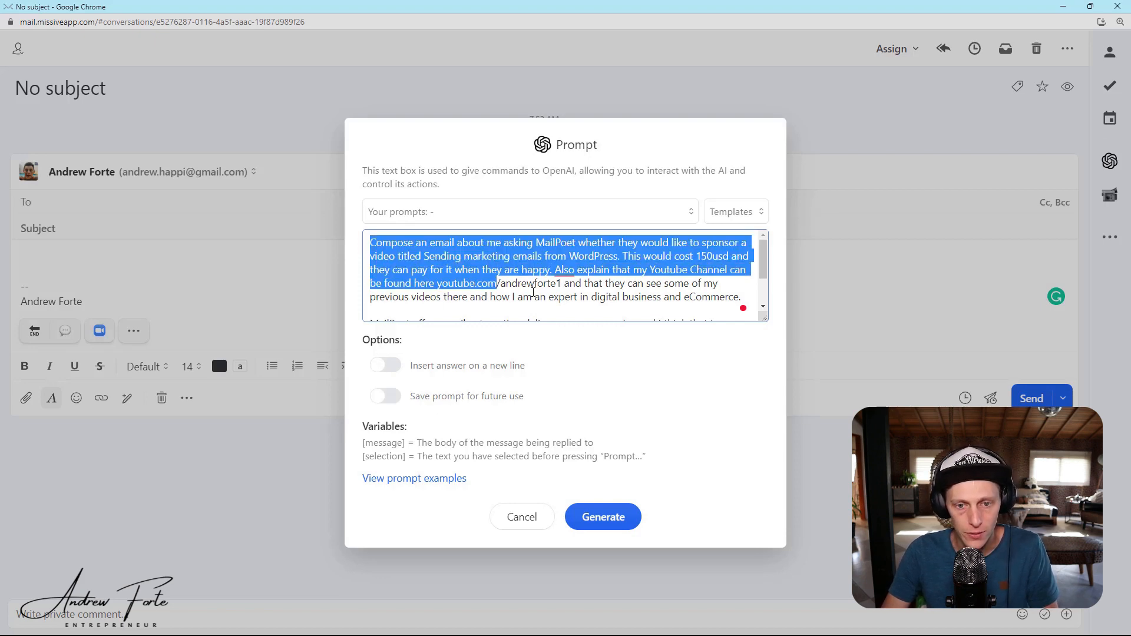
- Review the pasted MailPoet sponsorship request for a 150usd WordPress email video in the prompt box
{"action": "scroll", "scroll_direction": "down", "scroll_amount": 3}
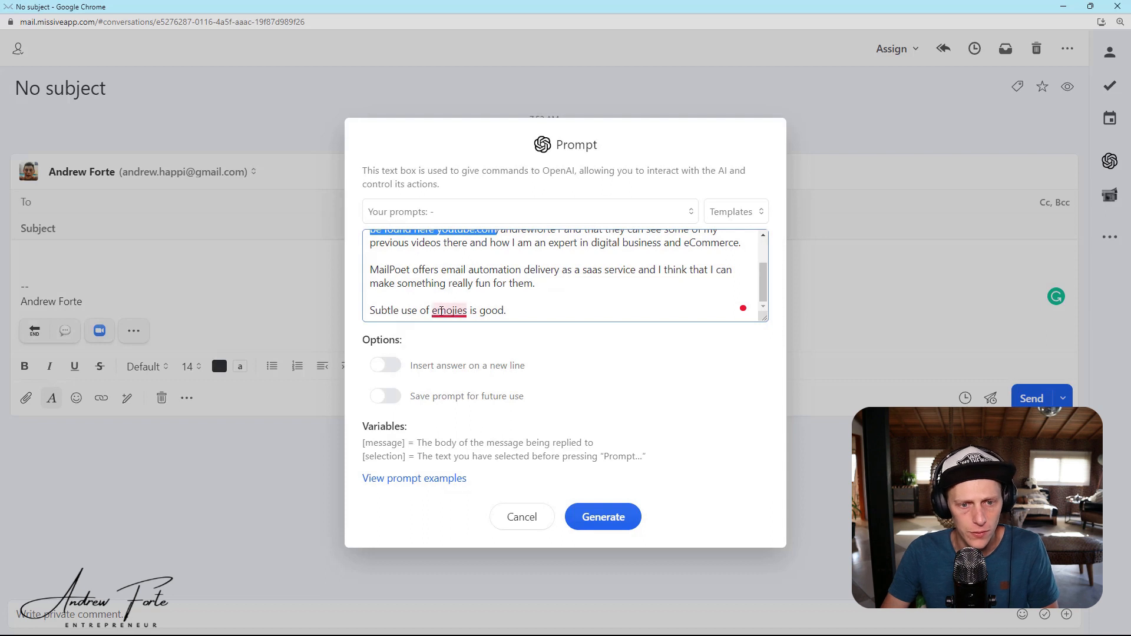
{"action": "scroll", "scroll_direction": "up", "scroll_amount": 3}
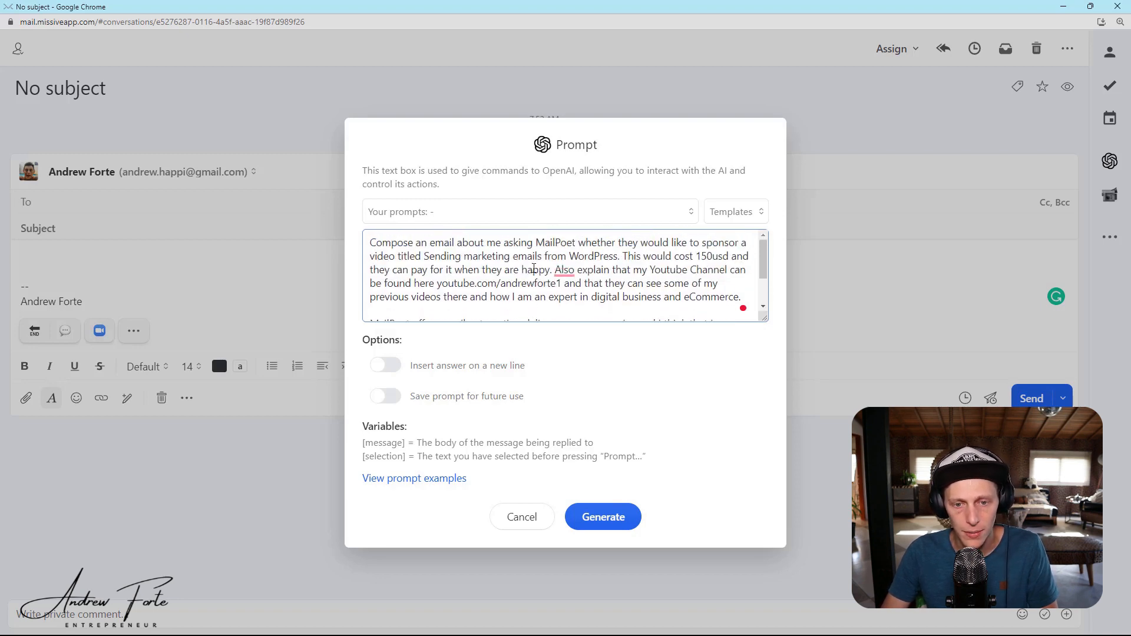
{"action": "scroll", "scroll_direction": "down", "scroll_amount": 3}
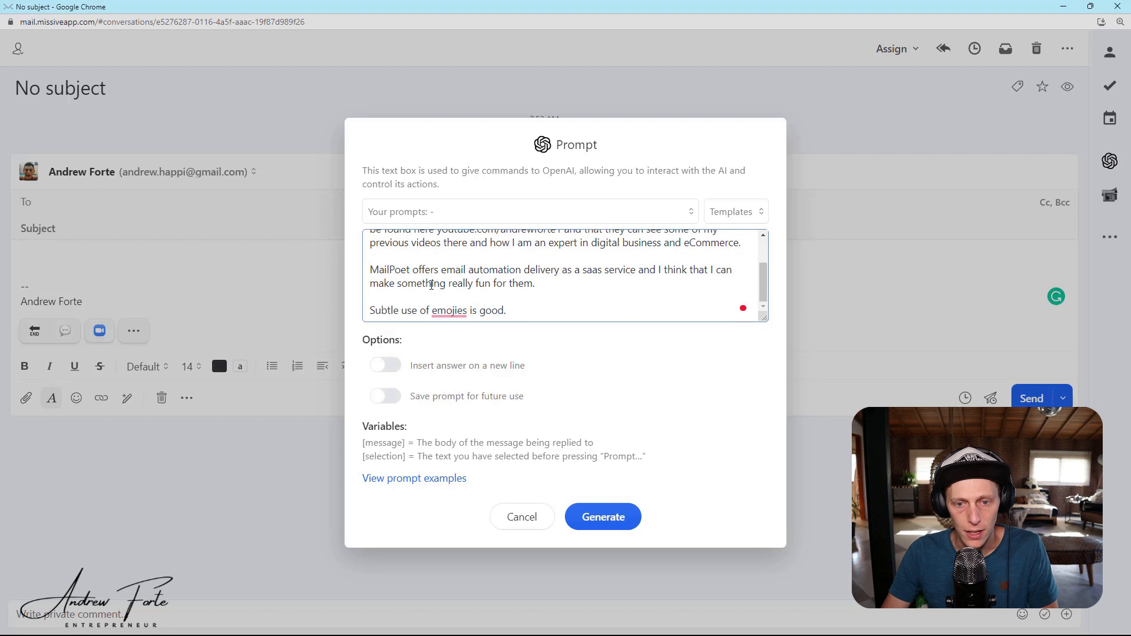
{"action": "scroll", "scroll_direction": "up", "scroll_amount": 3}
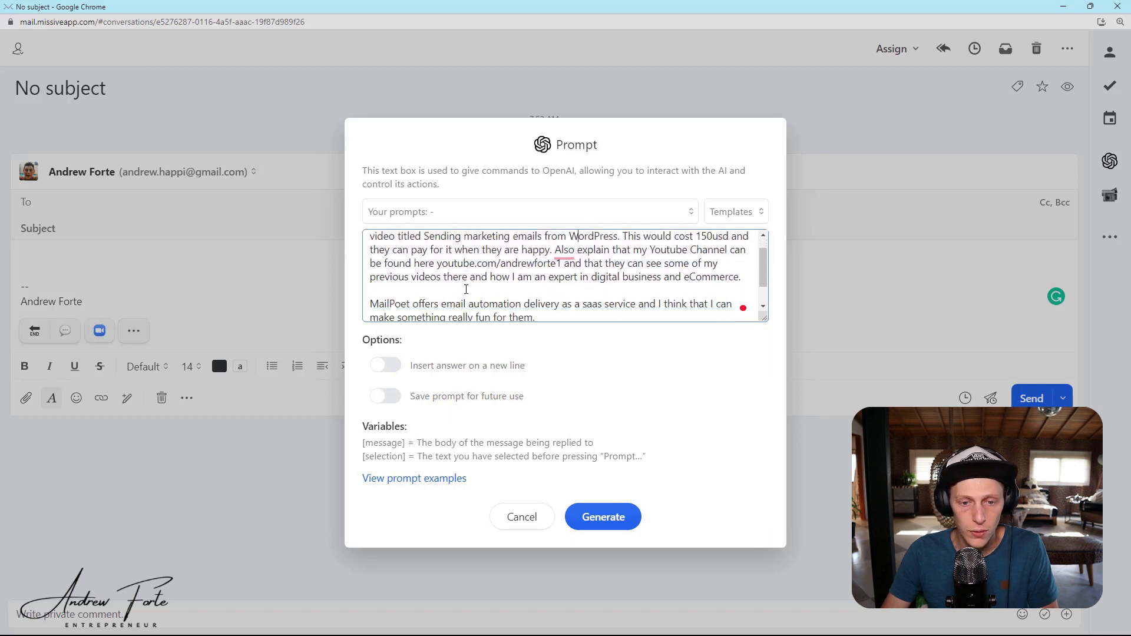
{"action": "scroll", "scroll_direction": "down", "scroll_amount": 3}
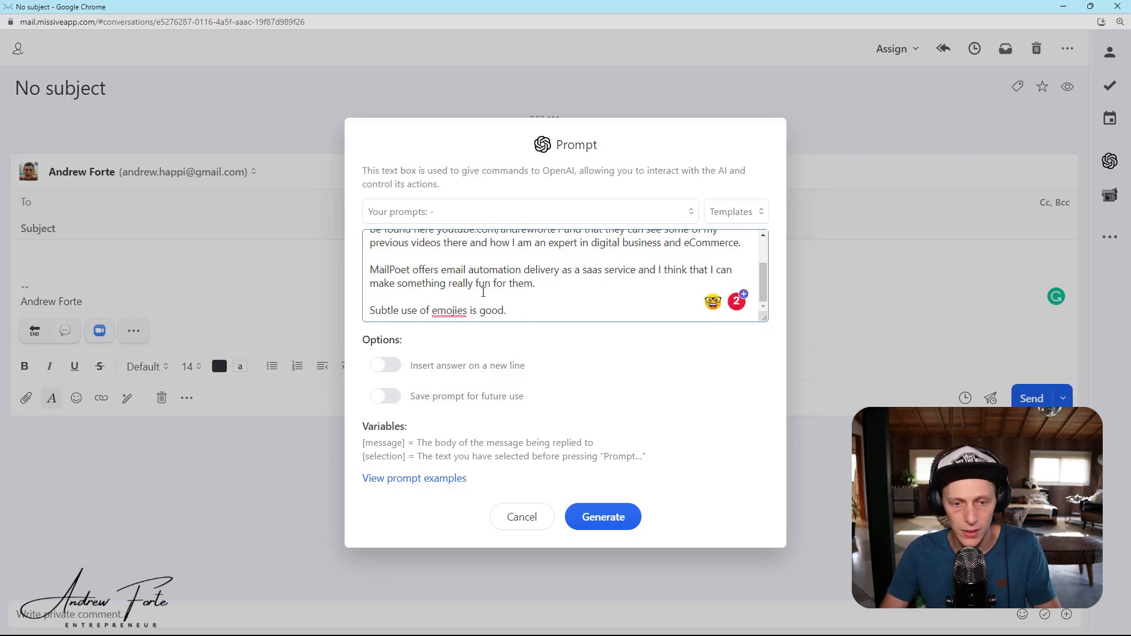
{"action": "right_click", "coordinate": [448, 310]}
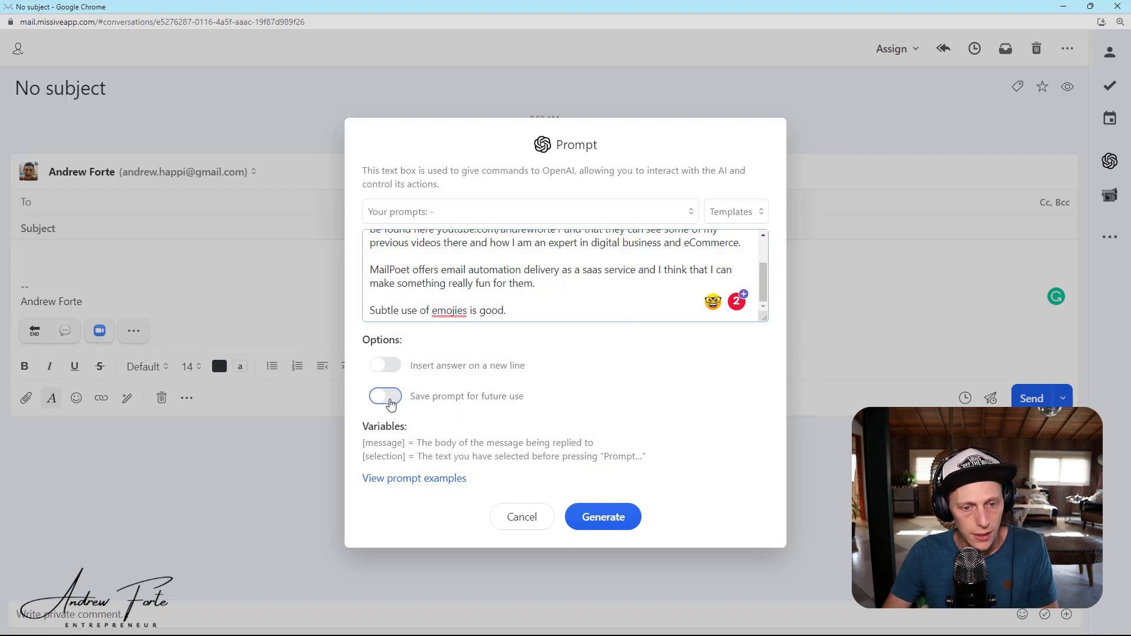
- Save the prompt for future use as 'Marketing Email' and generate the MailPoet sponsorship email
{"action": "left_click", "coordinate": [385, 396]}
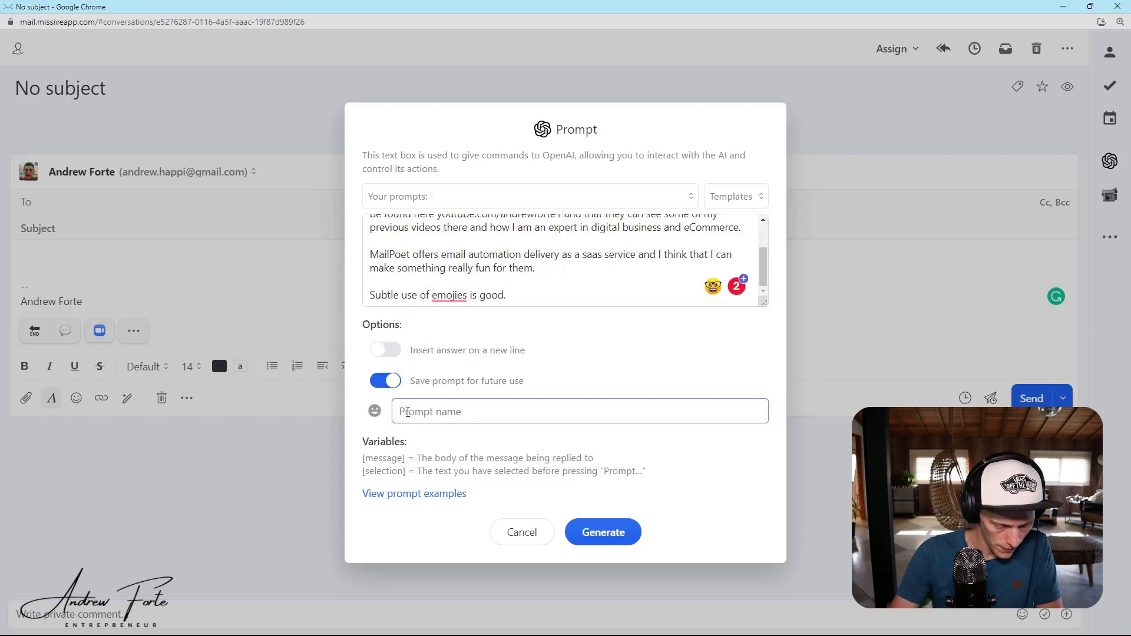
{"action": "type", "text": "M"}
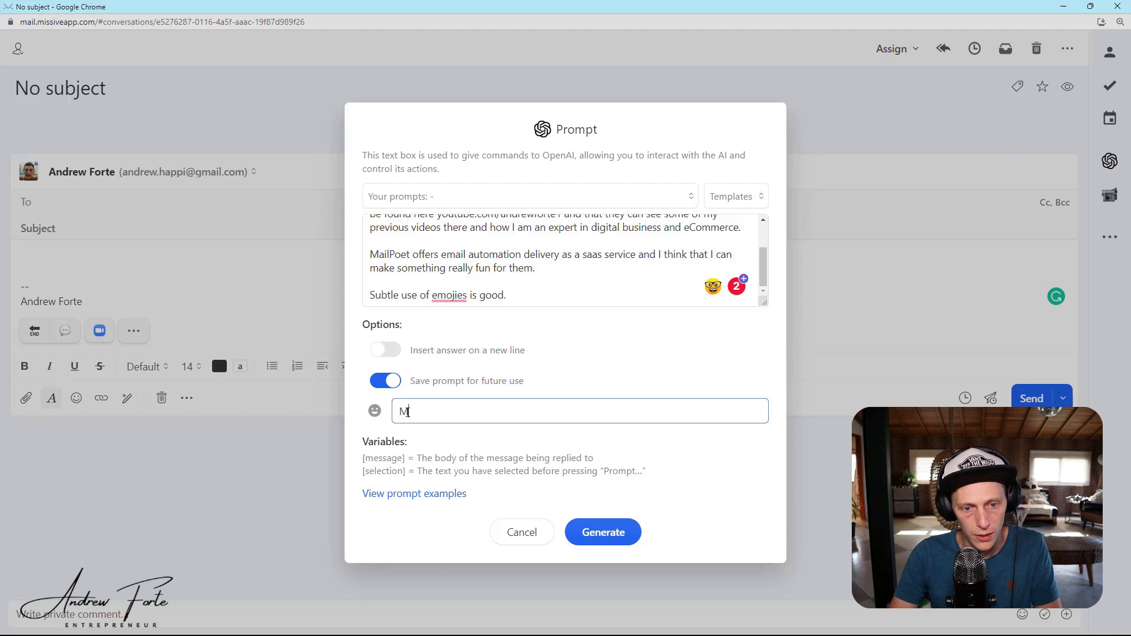
{"action": "type", "text": "arketing Email"}
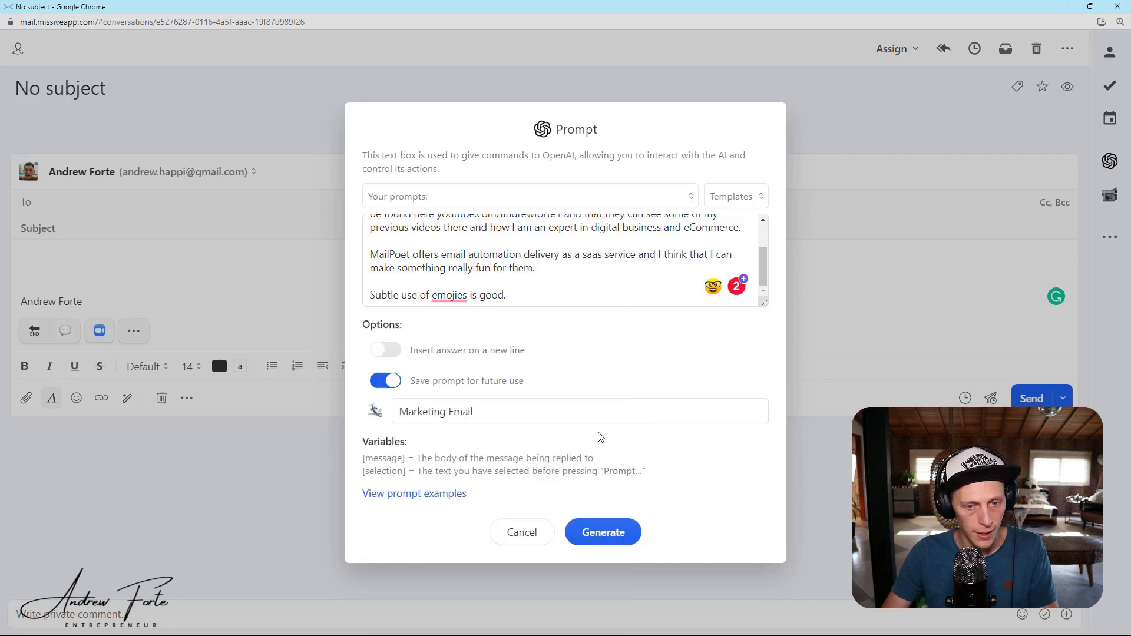
{"action": "left_click", "coordinate": [602, 532]}
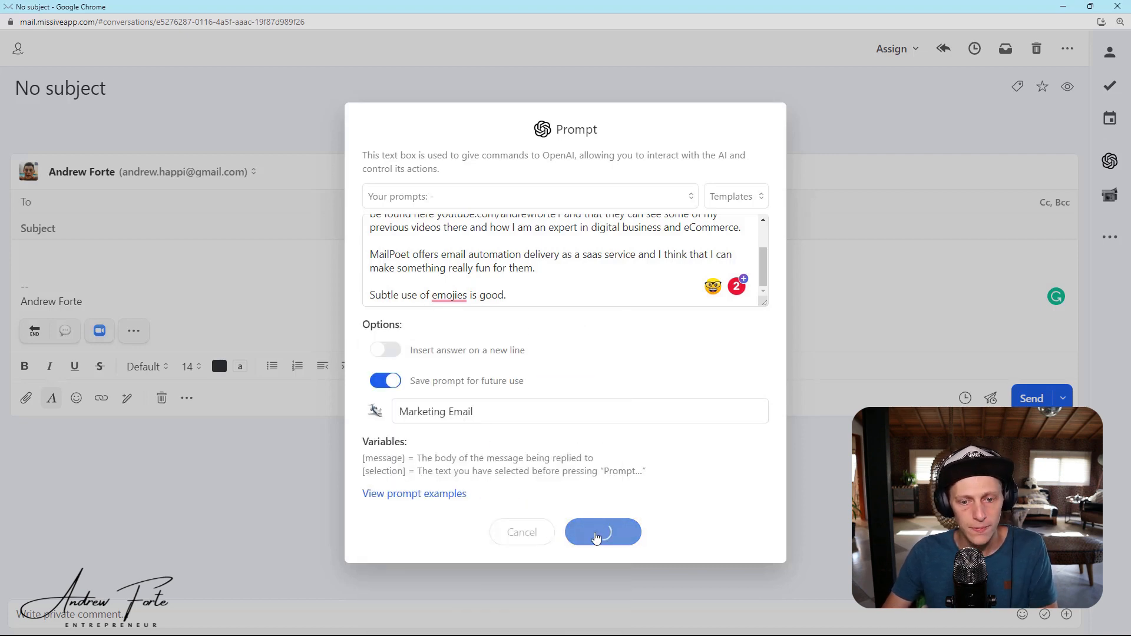
{"action": "left_click", "coordinate": [602, 533]}
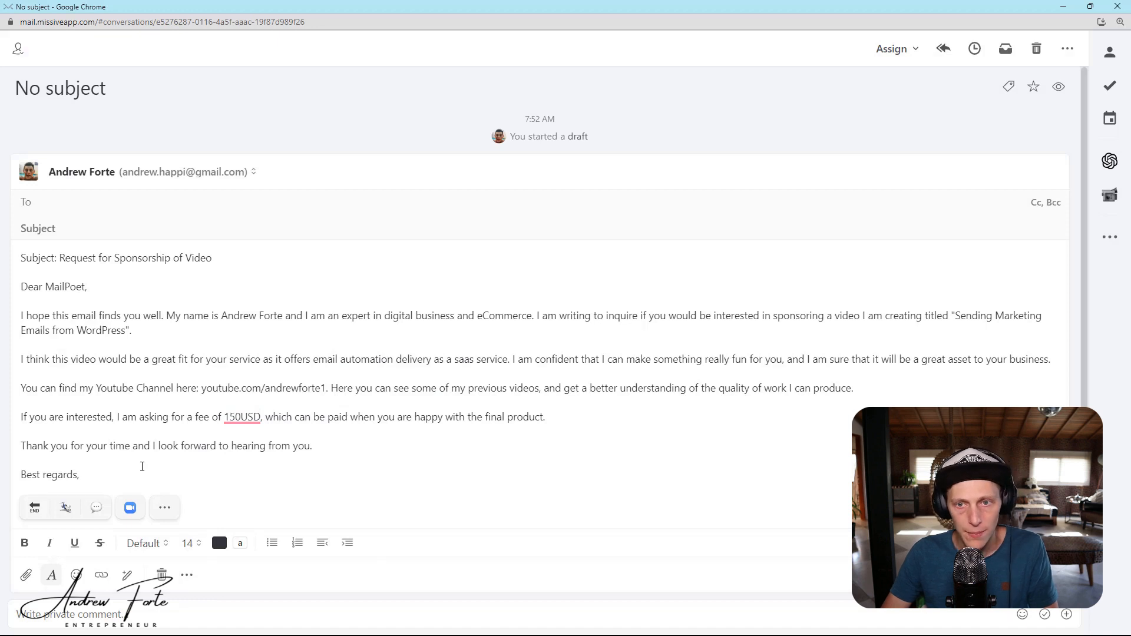
{"action": "mouse_move", "coordinate": [68, 496]}
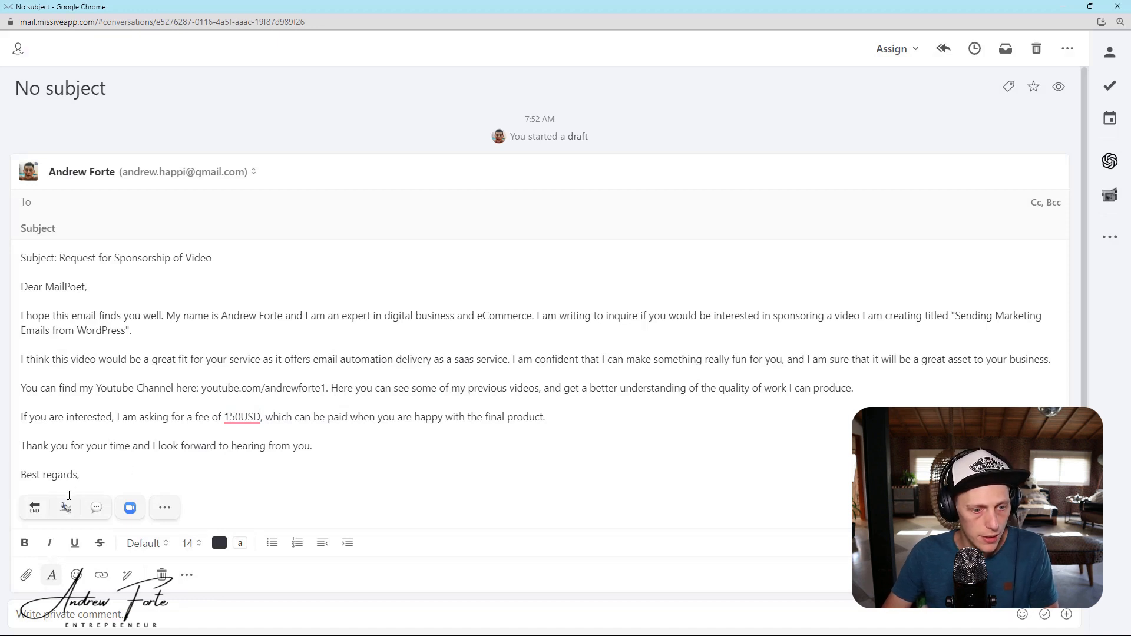
{"action": "mouse_move", "coordinate": [95, 508]}
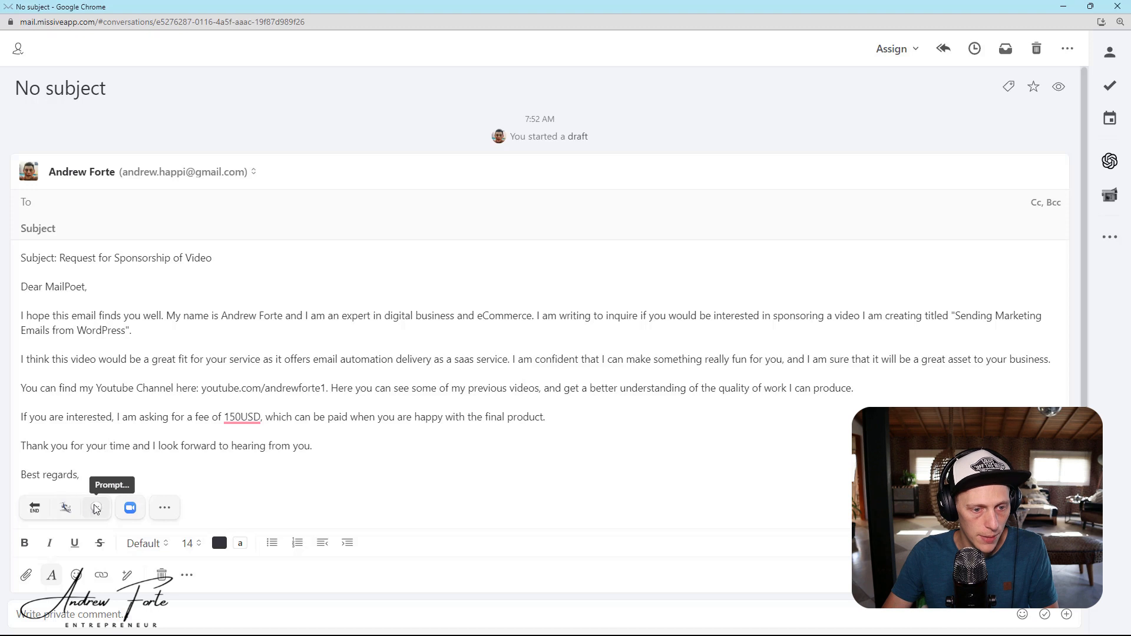
{"action": "left_click", "coordinate": [95, 508]}
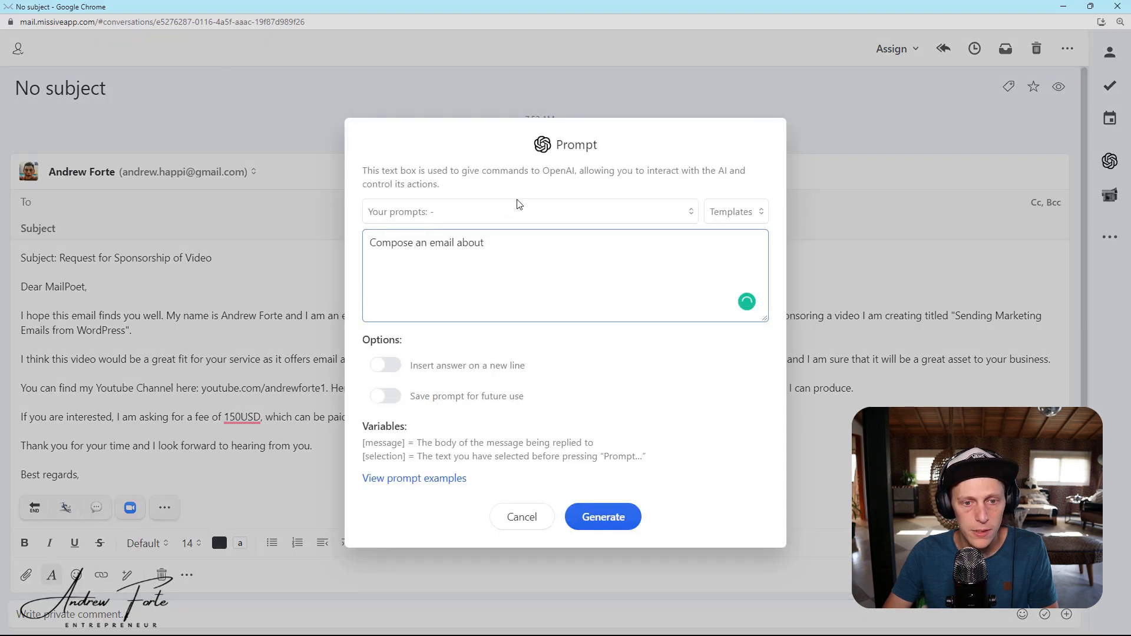
{"action": "left_click", "coordinate": [526, 211]}
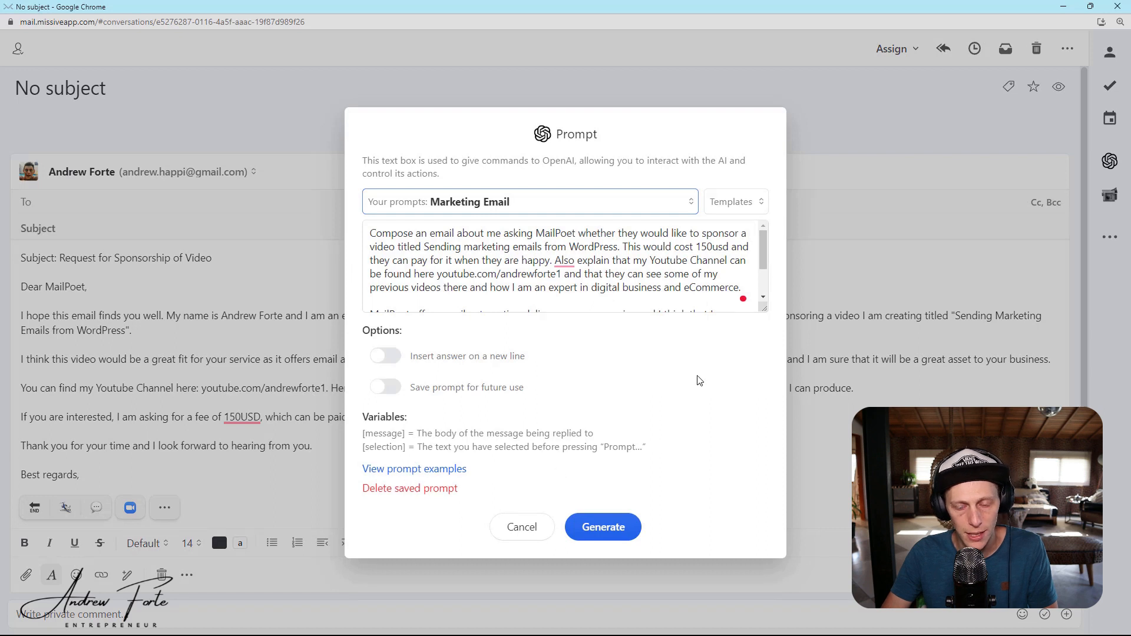
{"action": "mouse_move", "coordinate": [522, 527]}
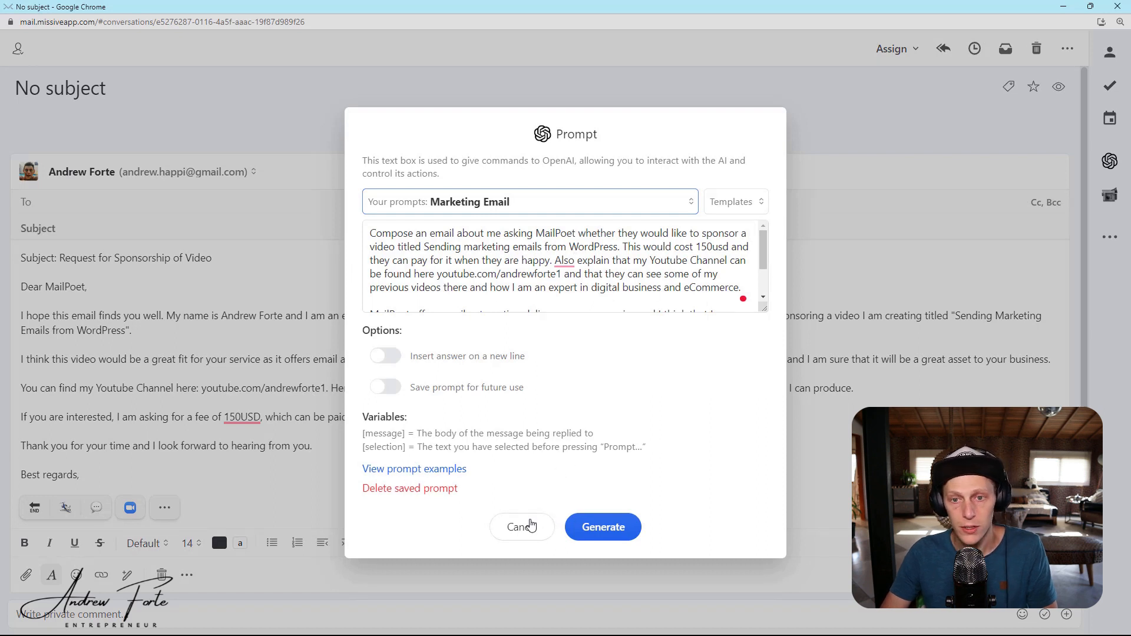
{"action": "left_click", "coordinate": [522, 527]}
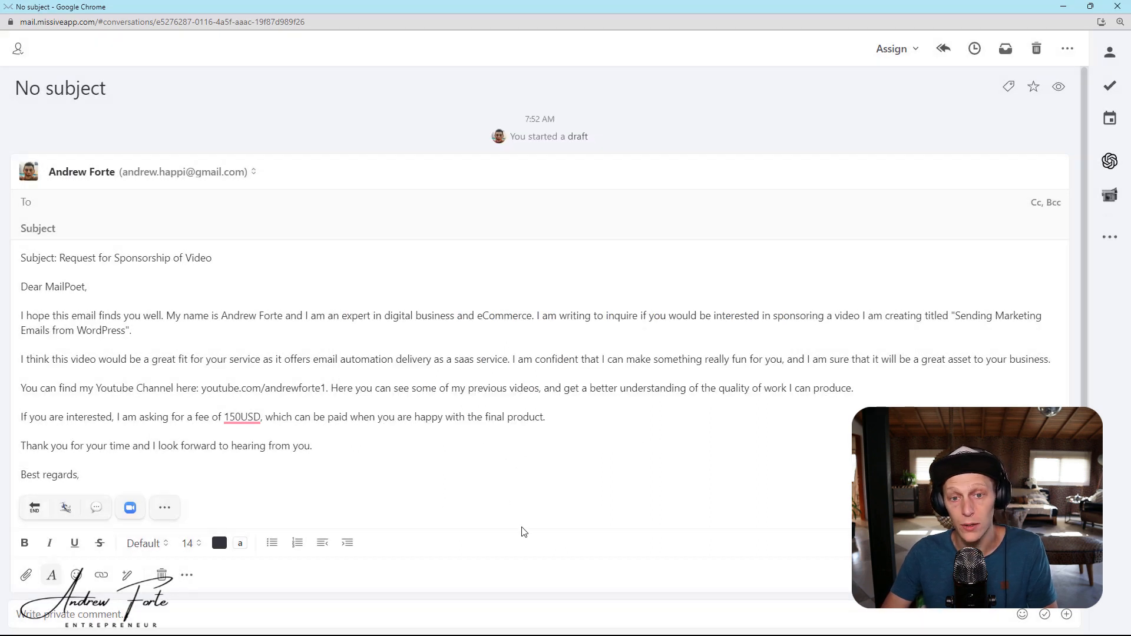